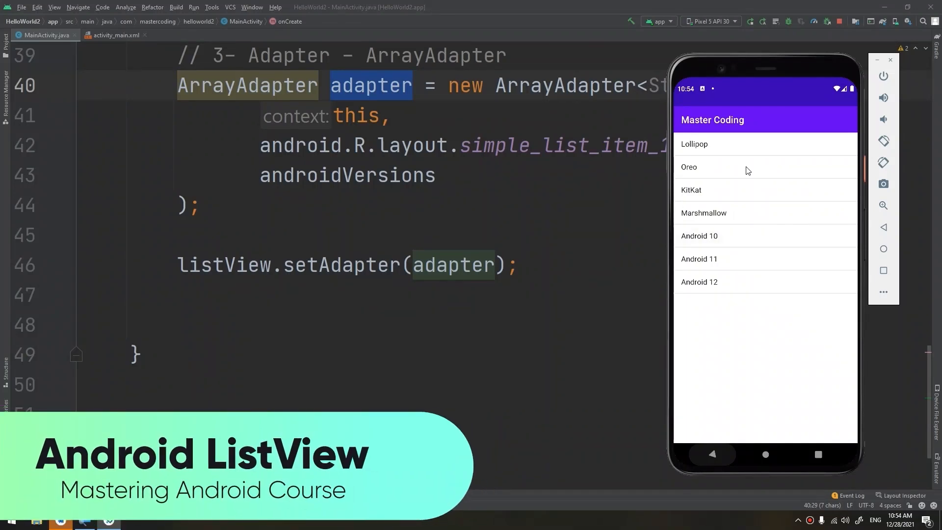
mouse_move(816, 253)
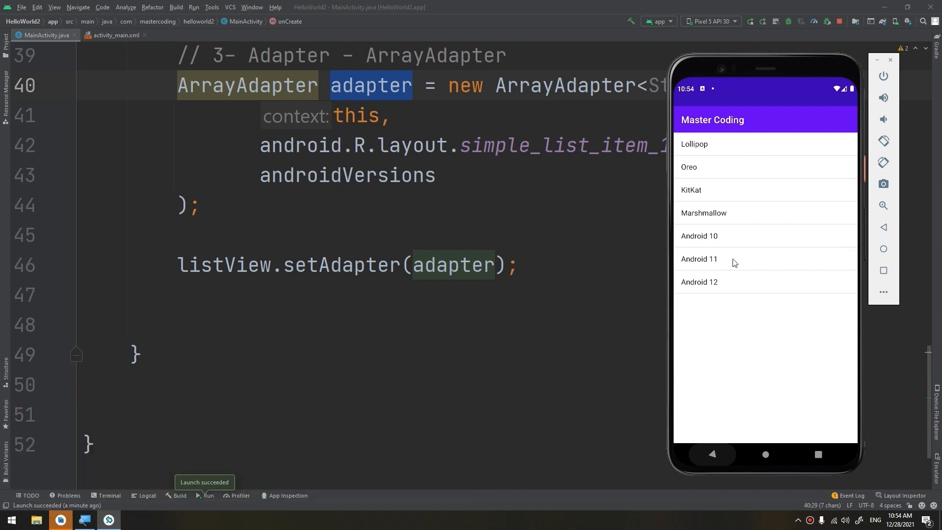
Scroll through the Master Coding channel's playlists, return to the top and subscribe.
left_click(699, 259)
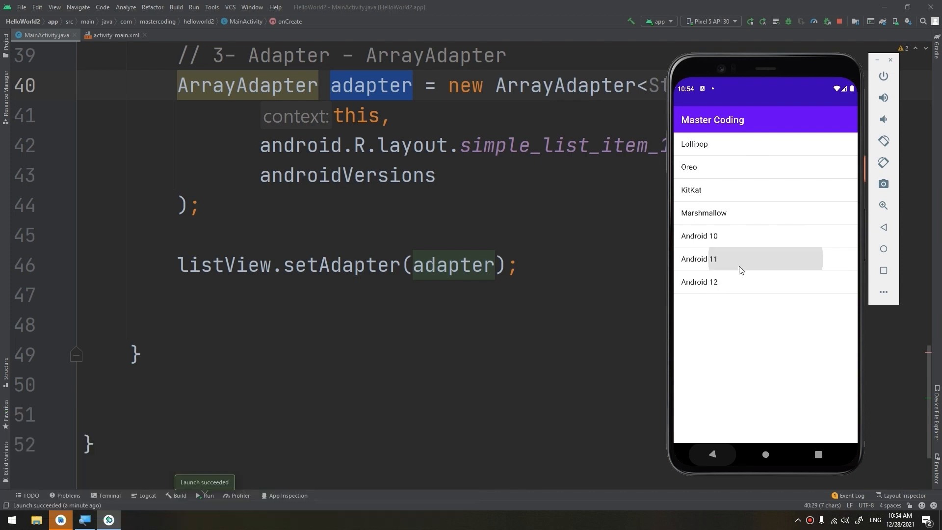
mouse_move(841, 336)
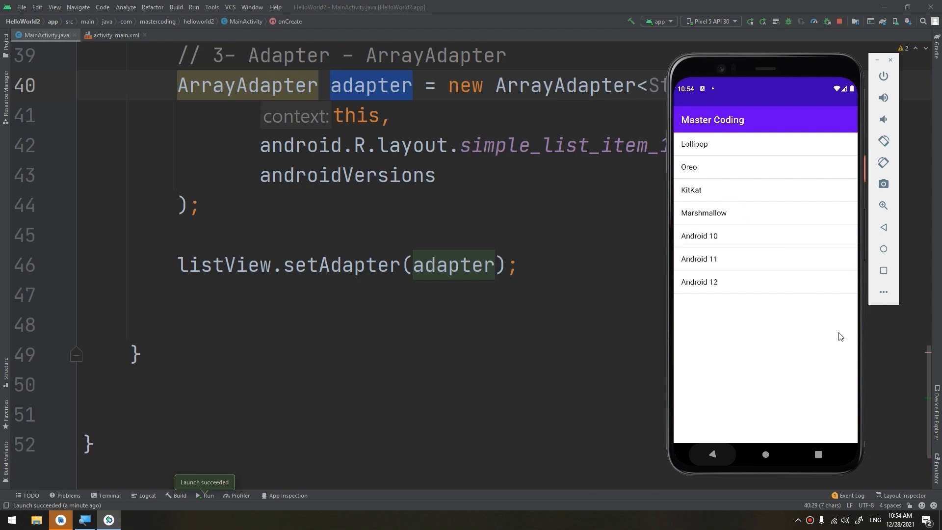
mouse_move(837, 156)
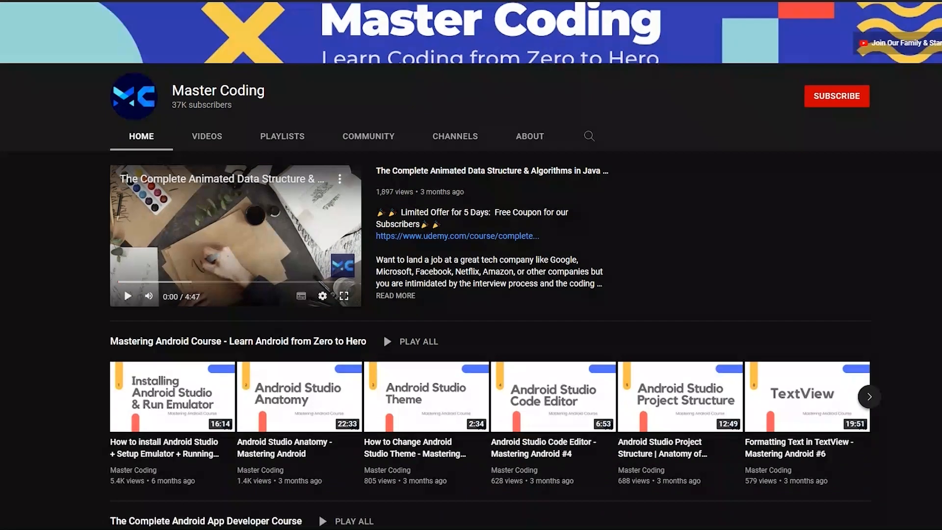
scroll("down", 3)
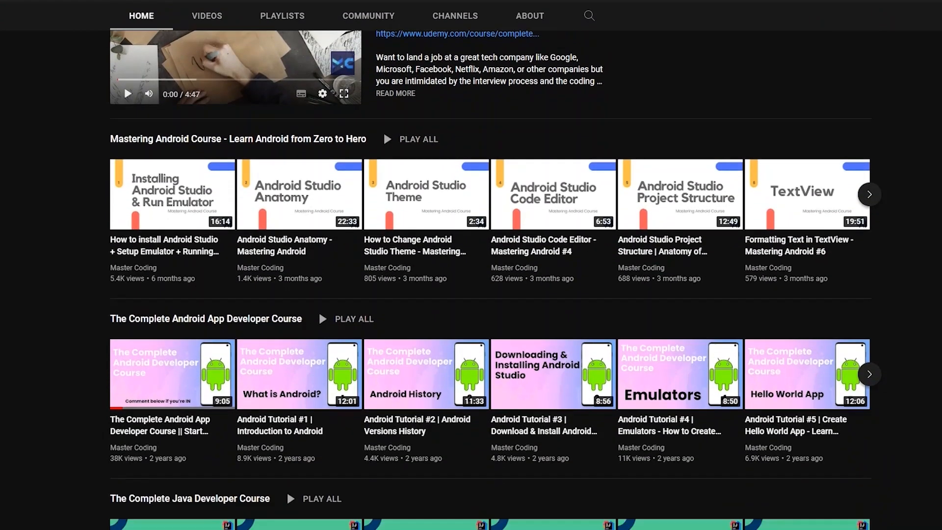
scroll("down", 3)
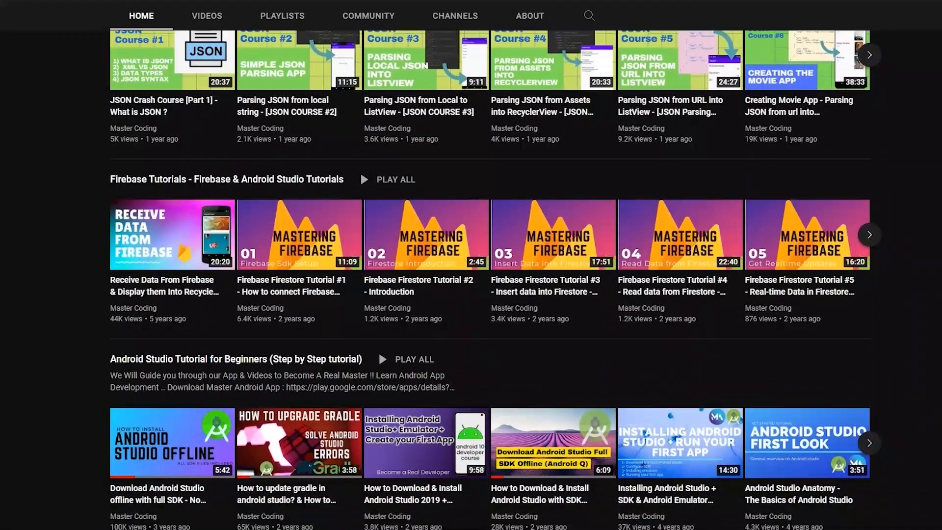
scroll("down", 3)
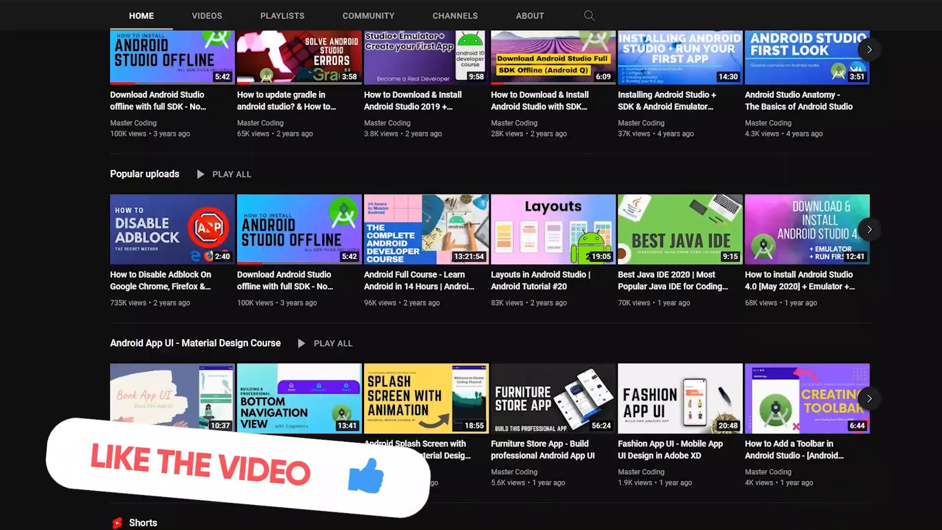
scroll("up", 3)
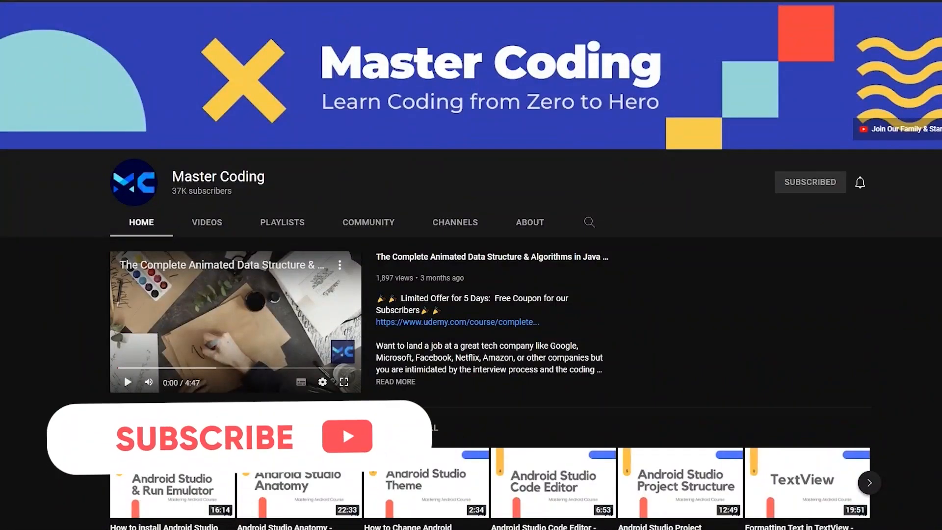
left_click(859, 182)
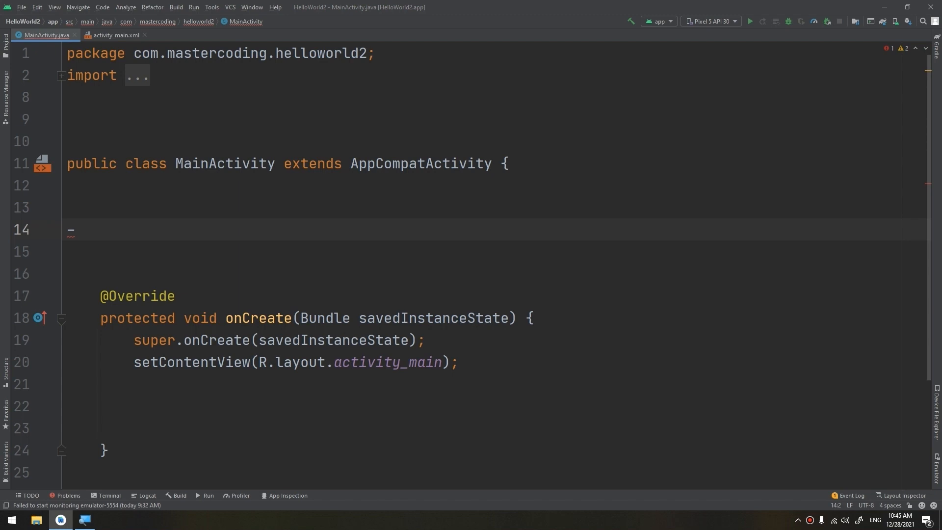
left_click(72, 230)
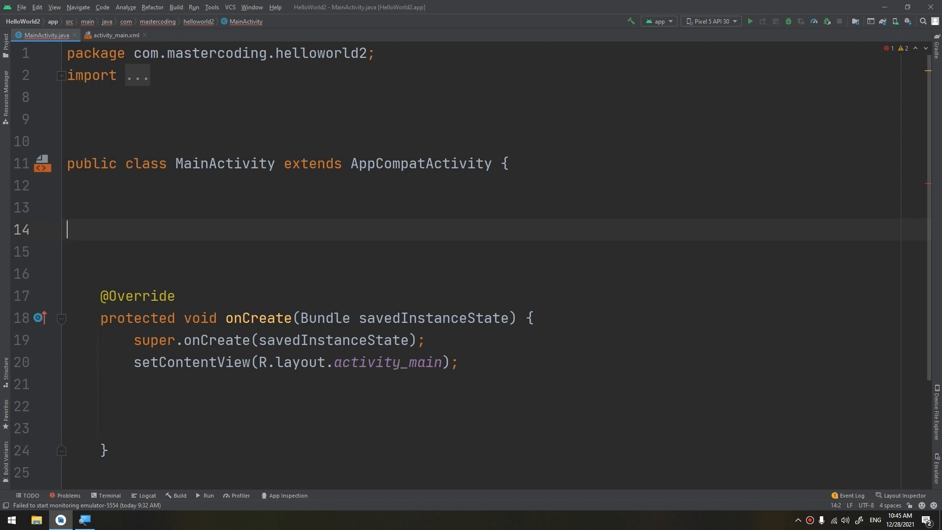
left_click(115, 35)
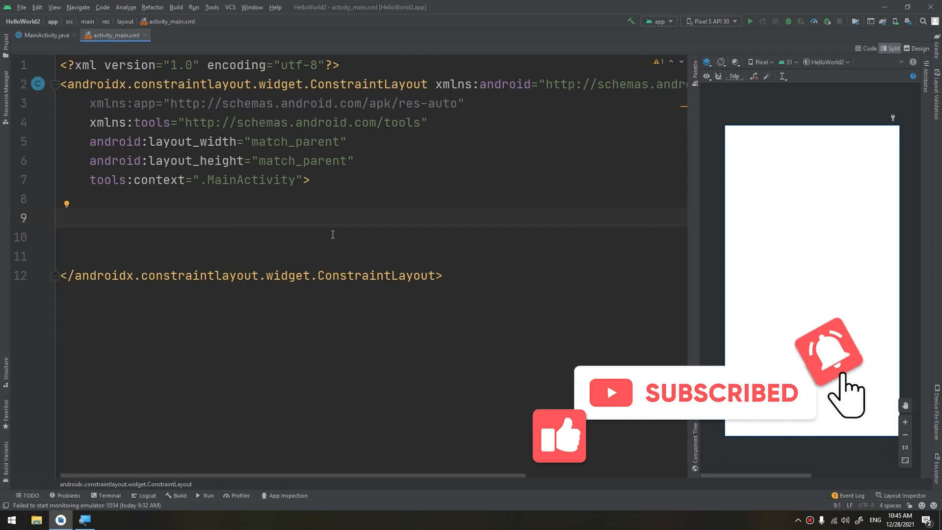
Begin a <ListView tag on the empty line inside the ConstraintLayout of activity_main.xml.
type("<l")
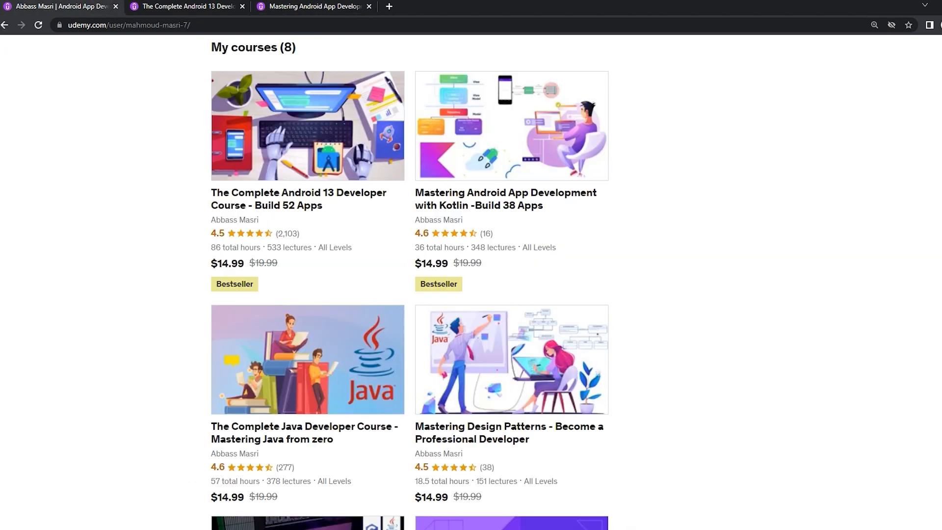
scroll("down", 3)
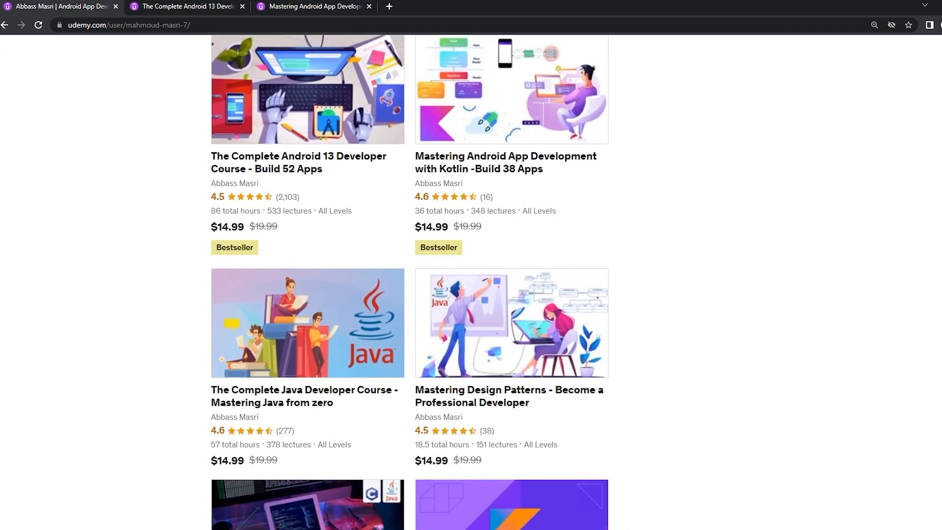
scroll("down", 3)
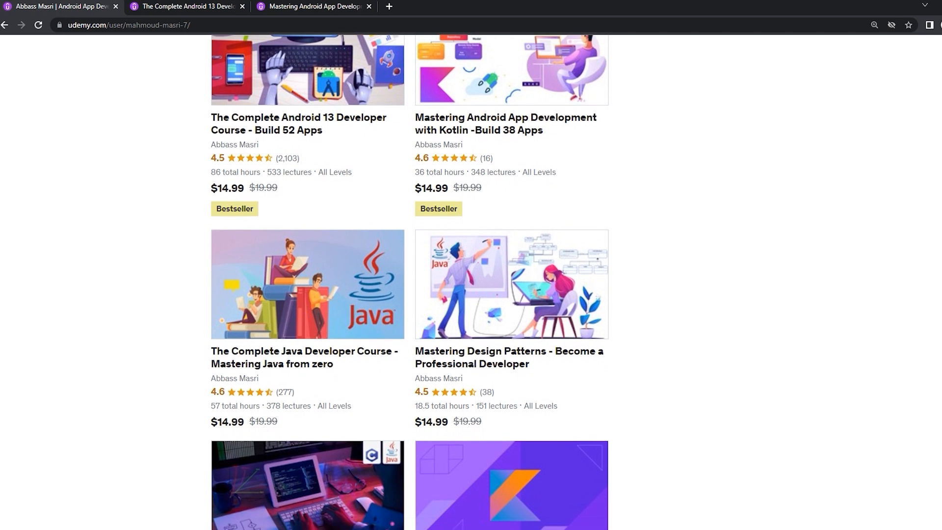
scroll("down", 3)
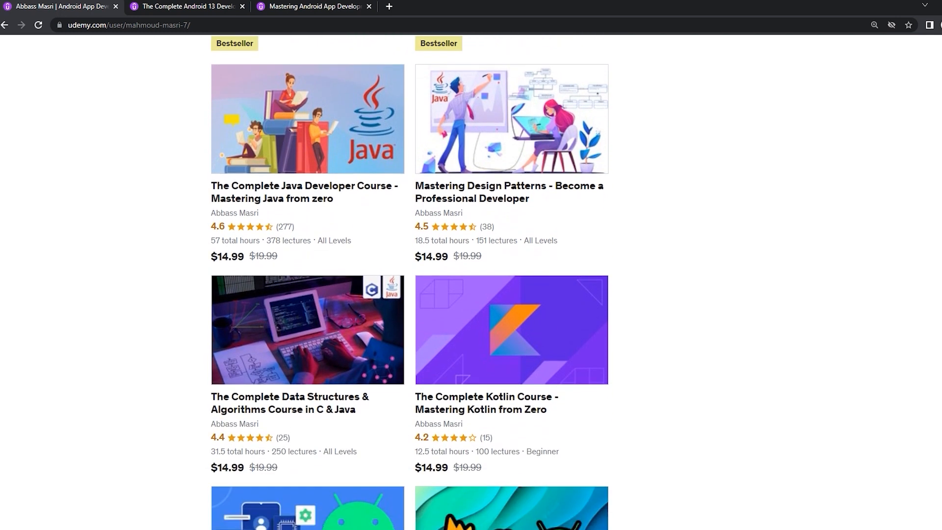
scroll("down", 3)
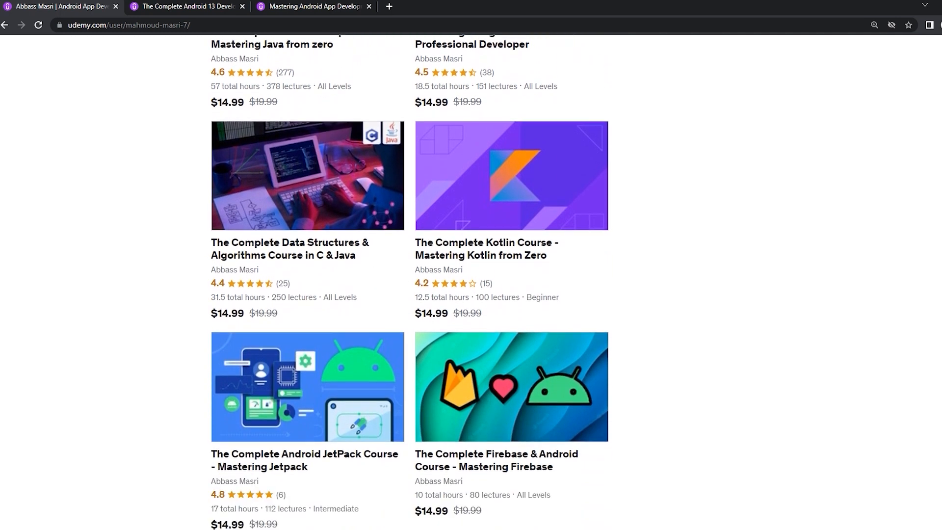
scroll("down", 3)
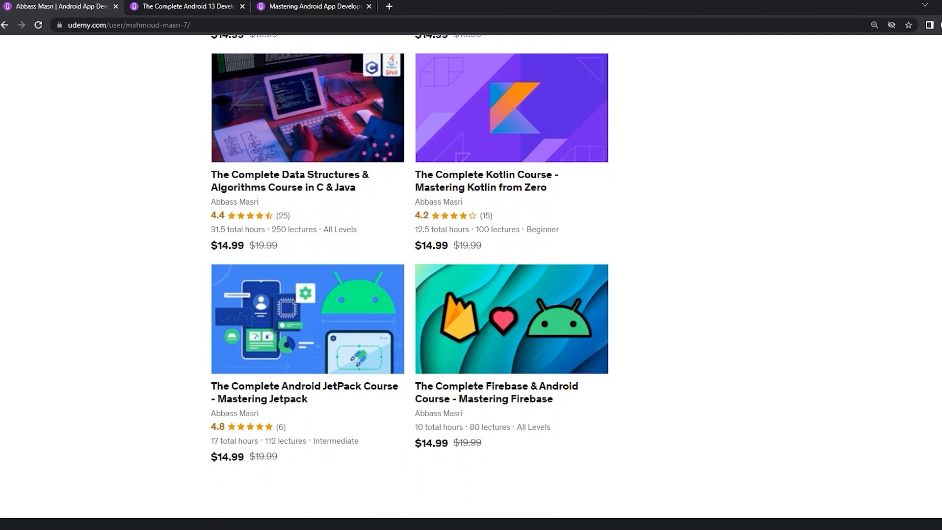
scroll("up", 3)
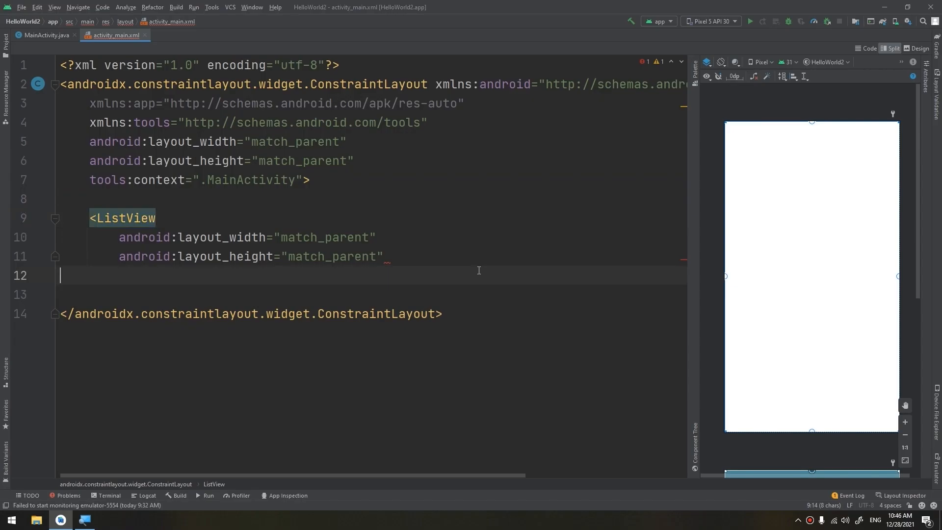
Add android:id="@+id/listView", infer 0dp size and parent constraints, then return to MainActivity.java.
type("android:id=\"")
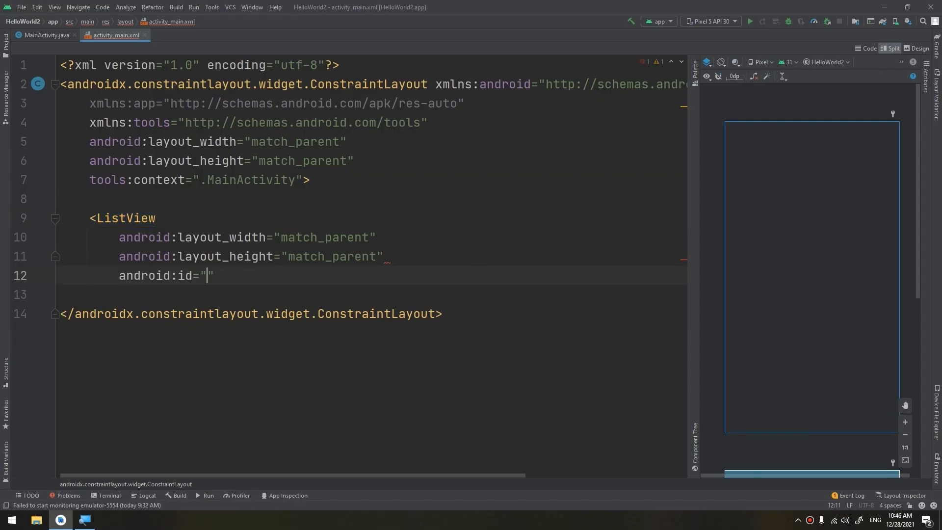
type("@+id/list")
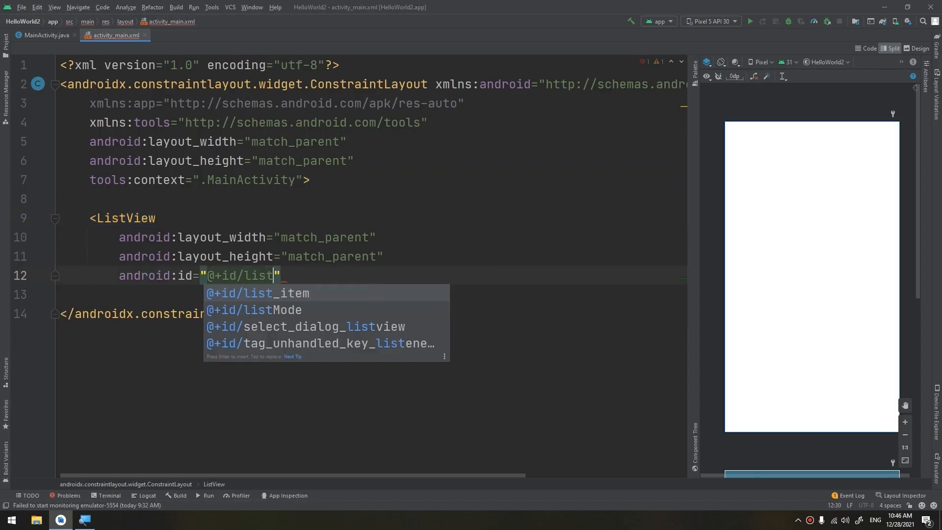
type("View")
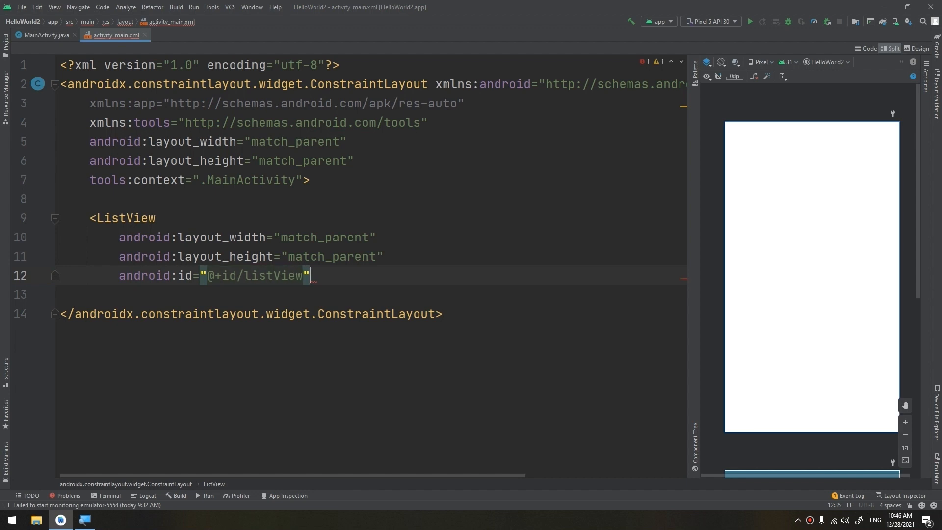
key("enter")
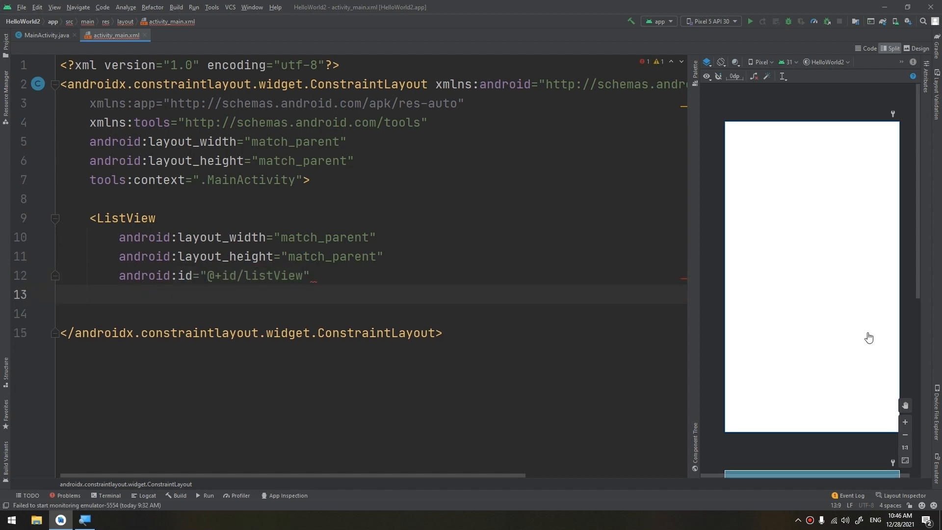
left_click(122, 218)
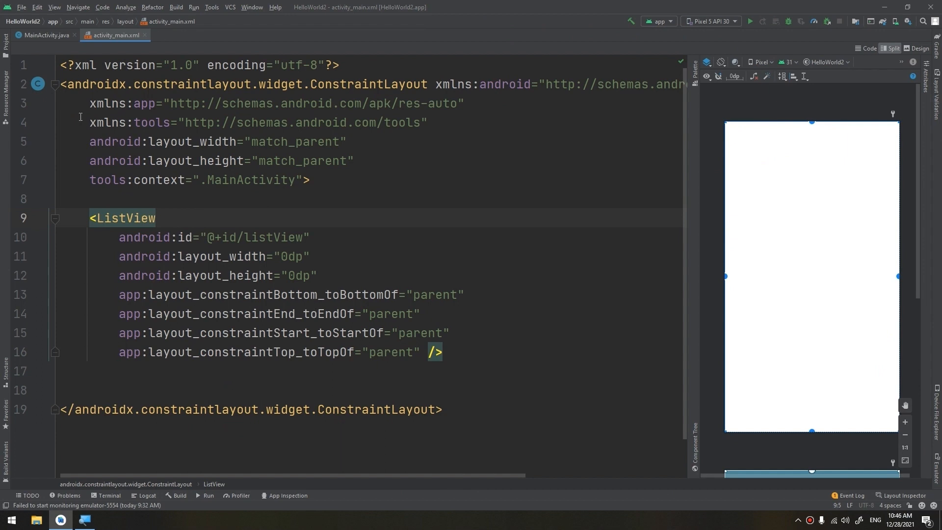
left_click(45, 35)
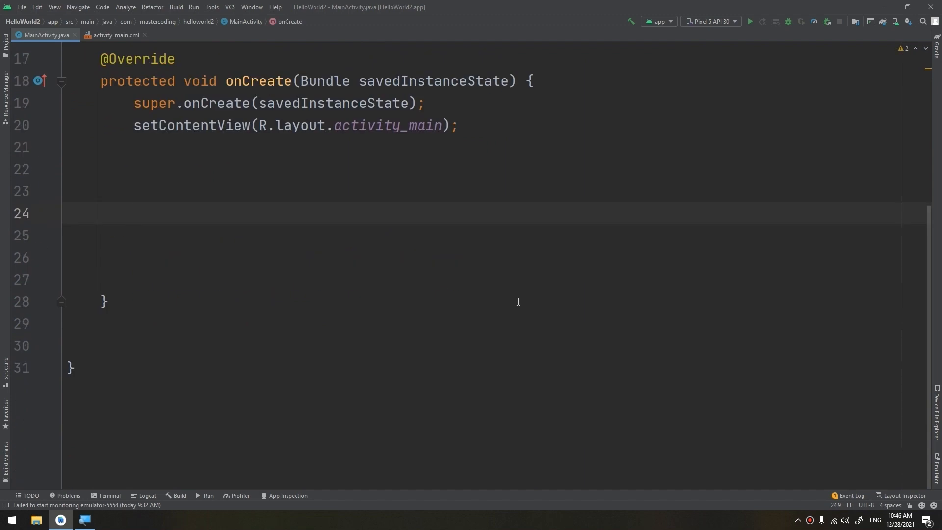
Write the comment "// 1- ListView Declaration" inside onCreate.
type("// 1-")
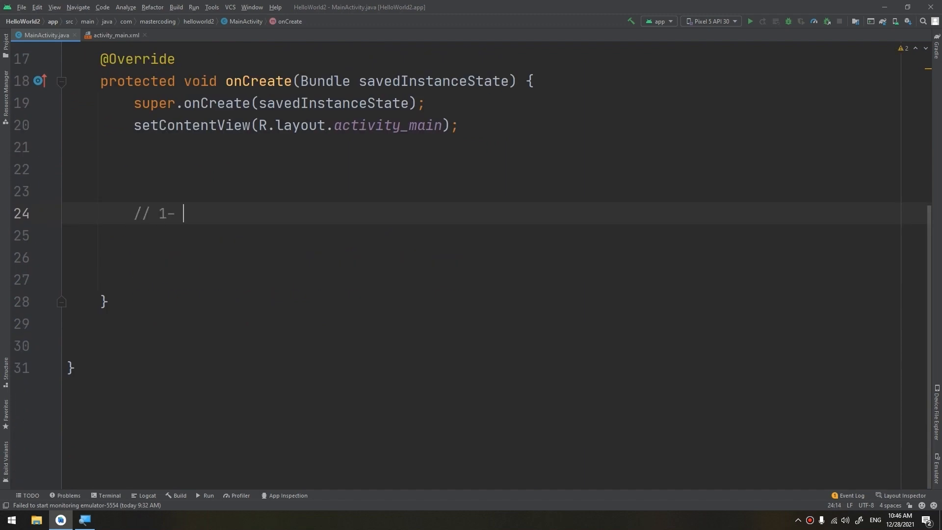
type("List")
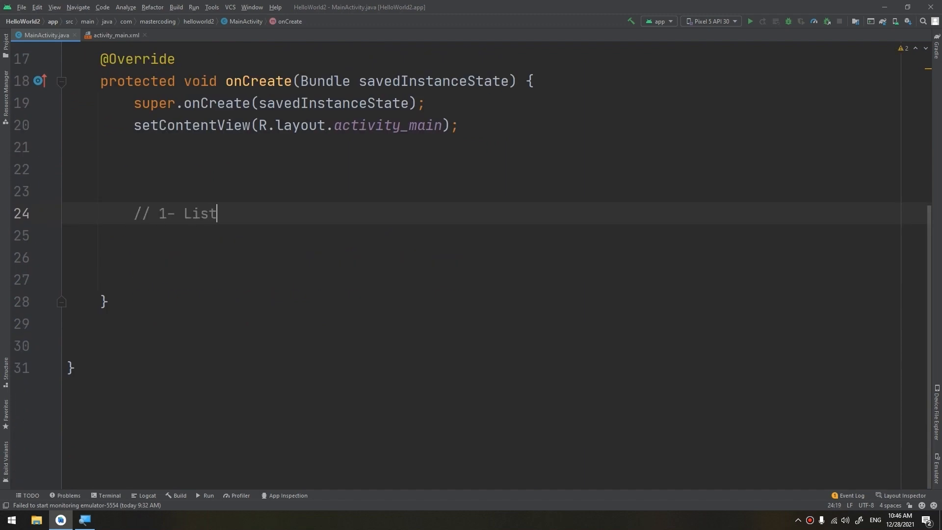
type("View Declara")
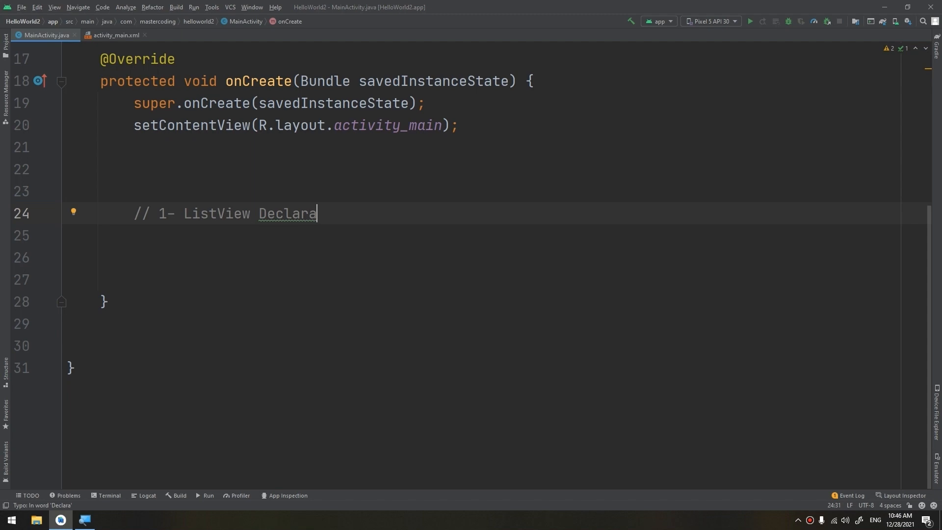
type("tion")
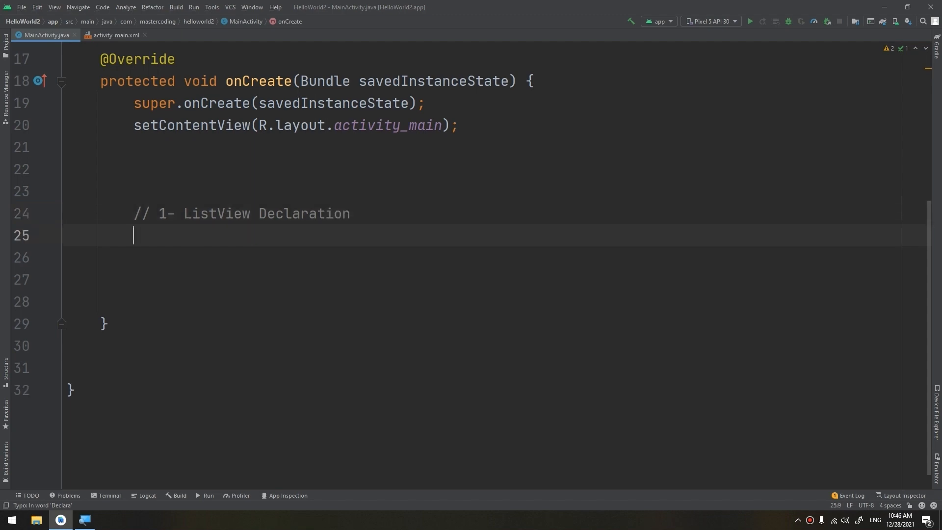
Declare ListView listView = findViewById(R.id.listView); using autocomplete.
type("ListView")
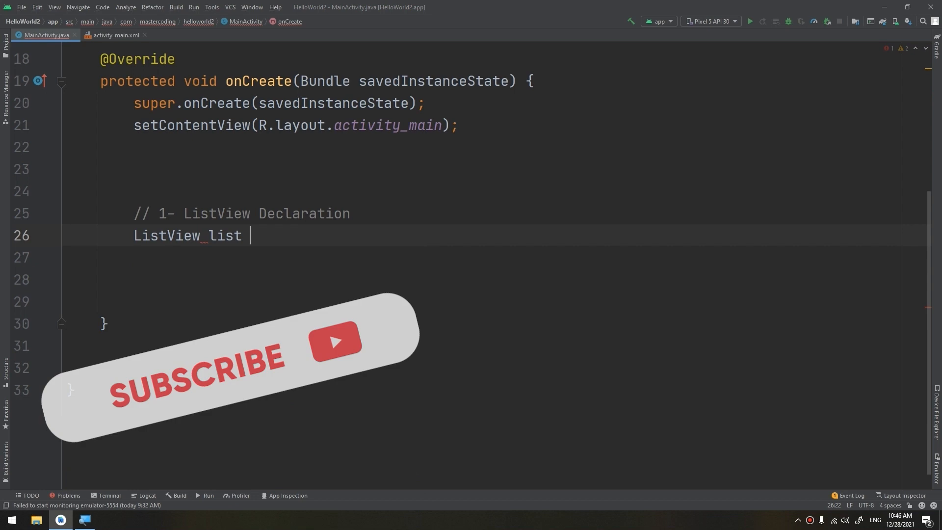
type("listVie")
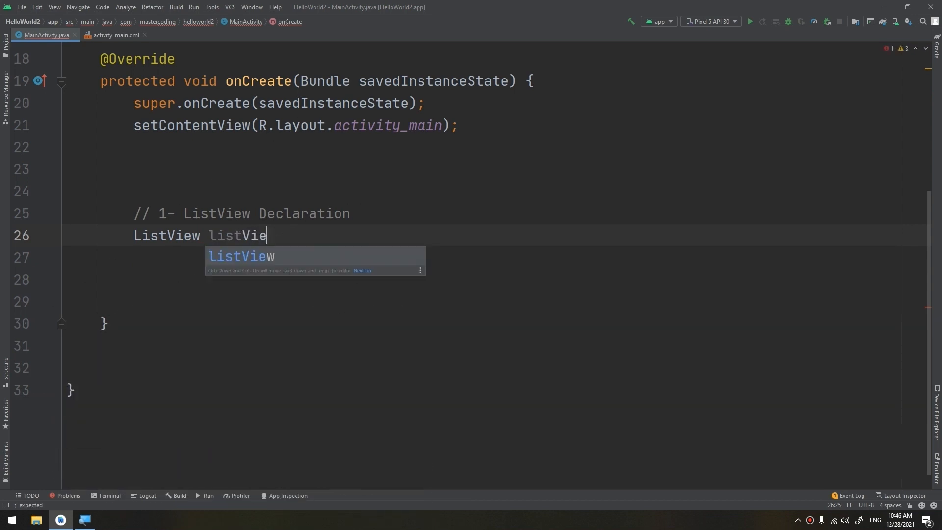
type("w =")
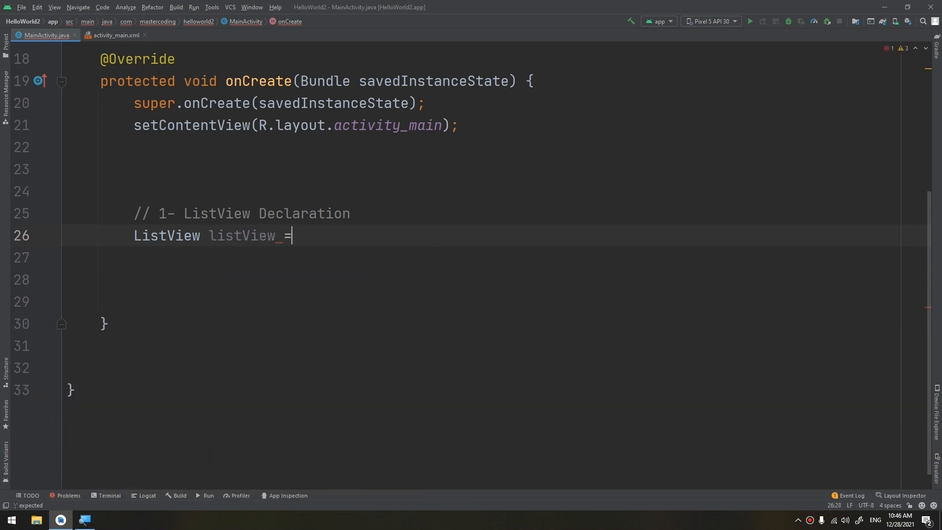
type("findViewById(R")
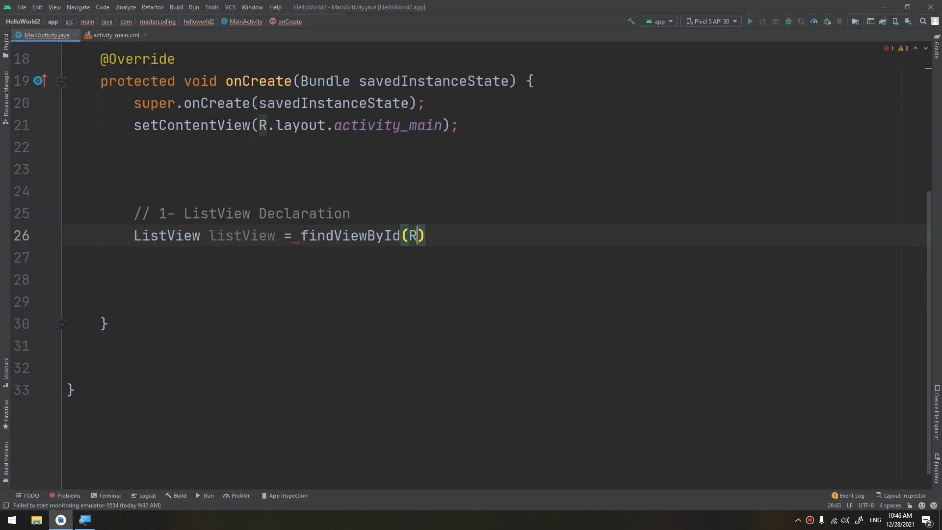
type(".id.listView")
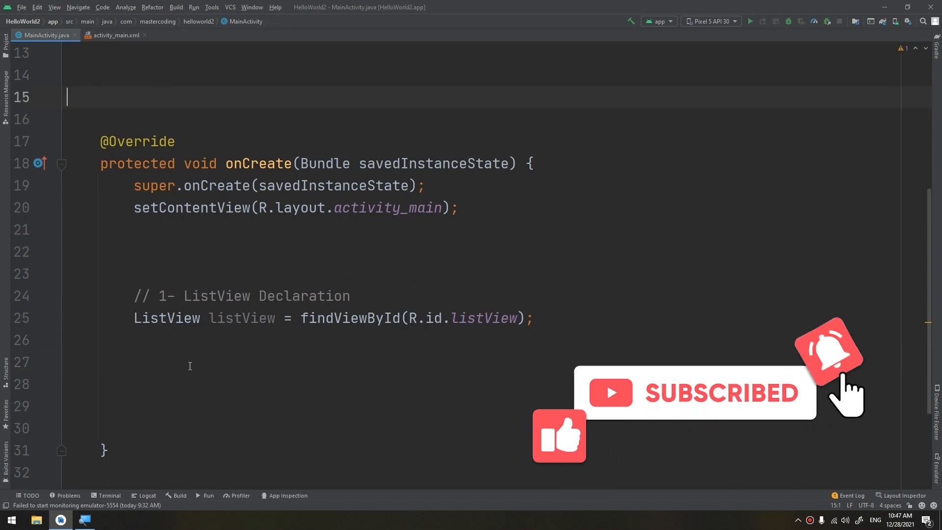
Under a "// 2- Data Source - Array" comment, declare an empty String[] androidVersions array on separate lines.
type("//")
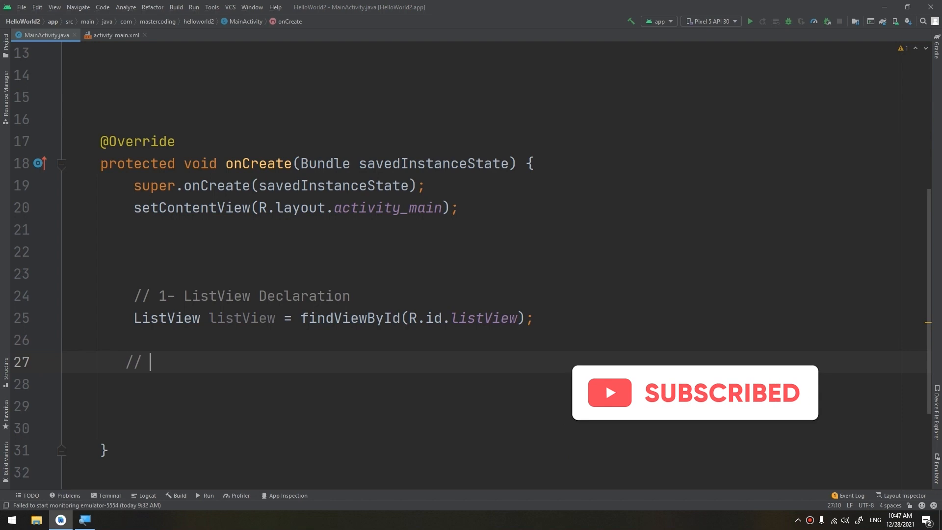
type("2- Da")
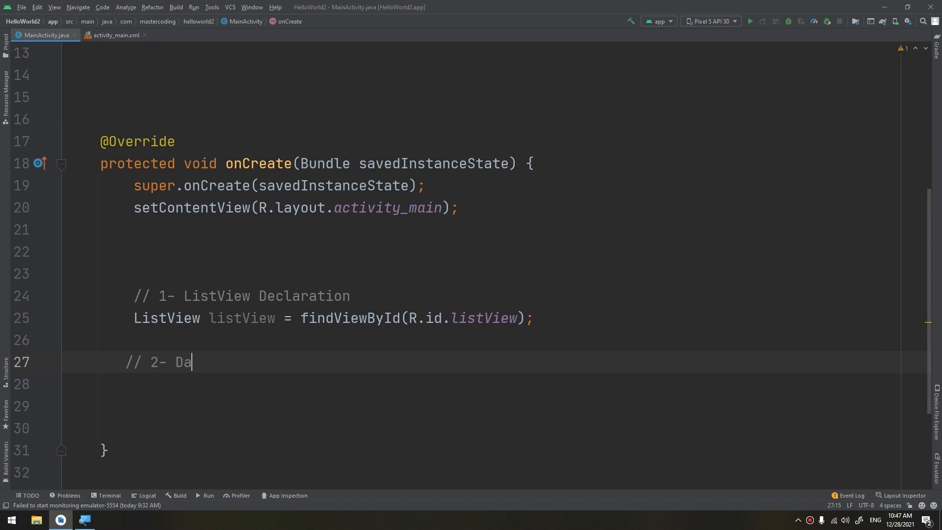
type("ta Source")
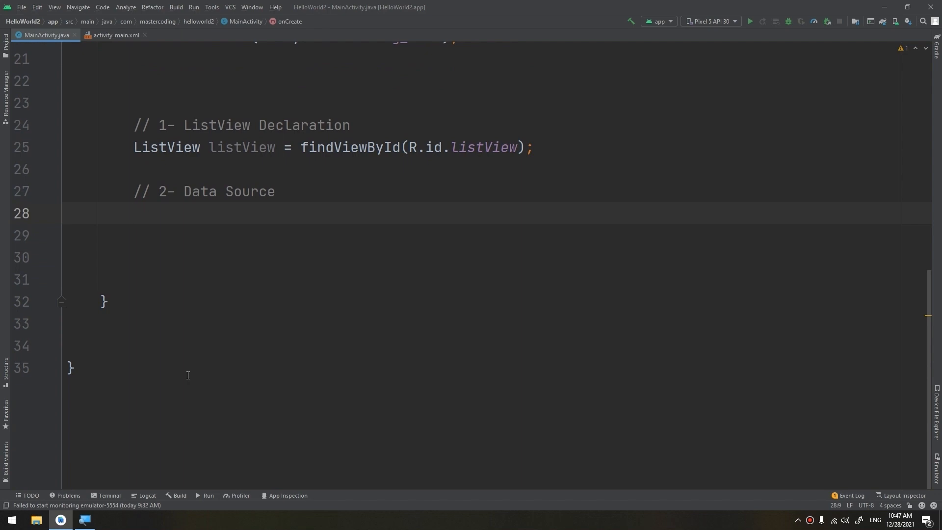
type("String[]")
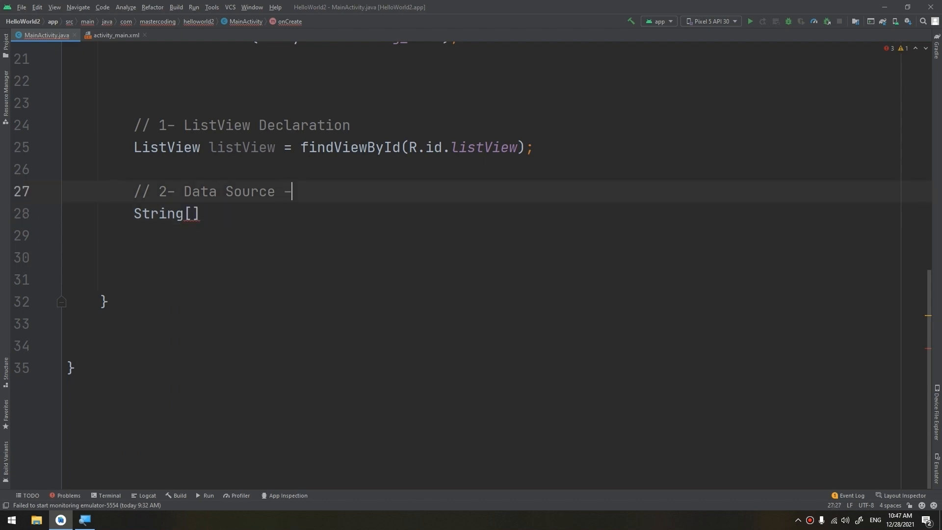
type("Arrr")
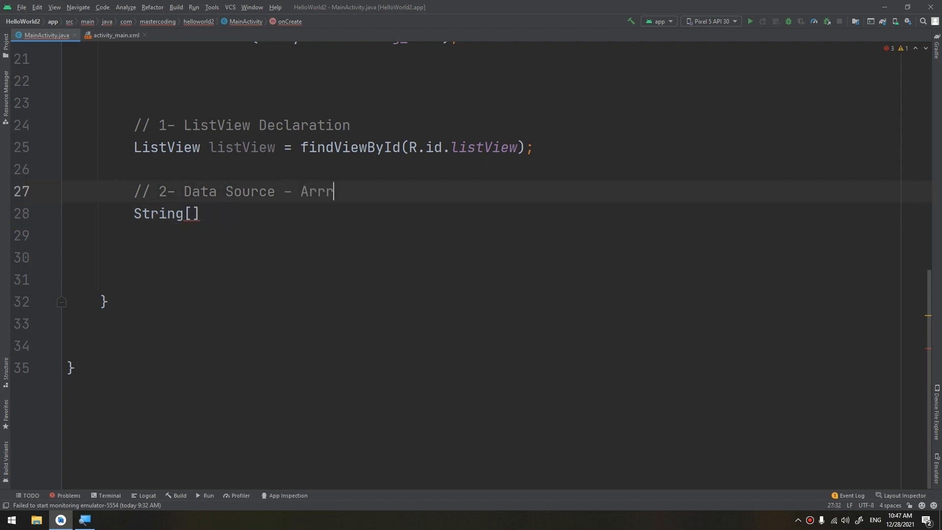
type("ay")
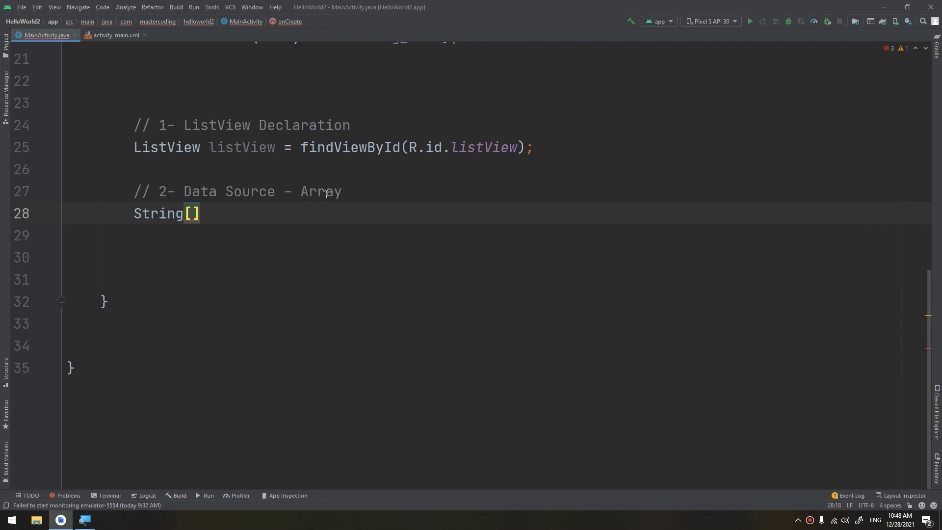
mouse_move(252, 207)
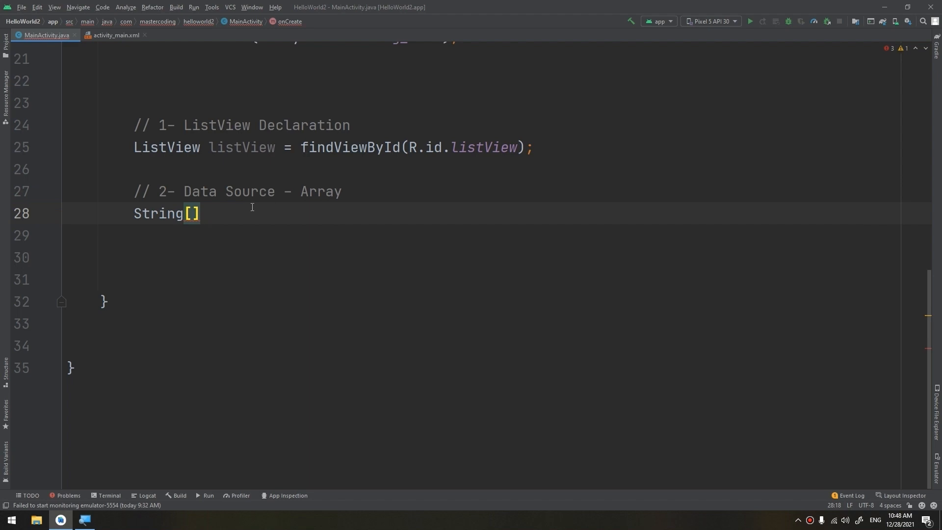
type("android")
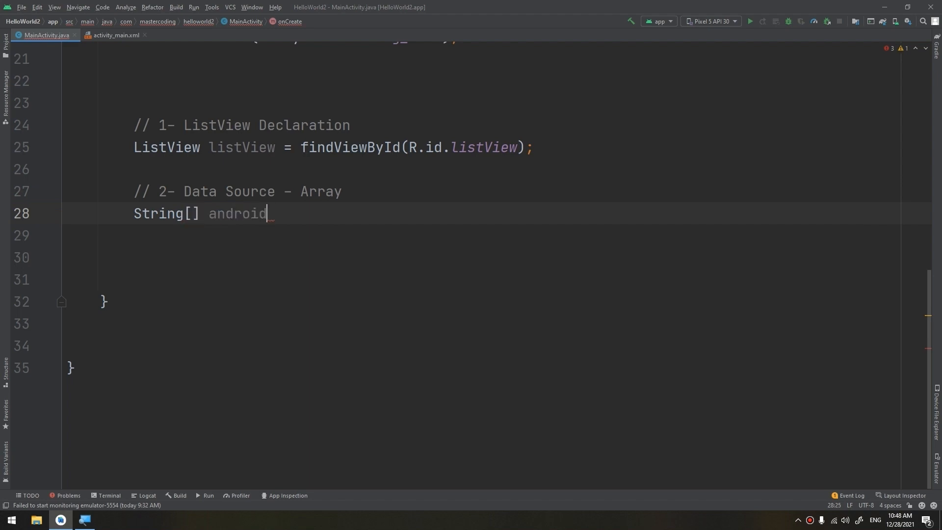
type("Versions =")
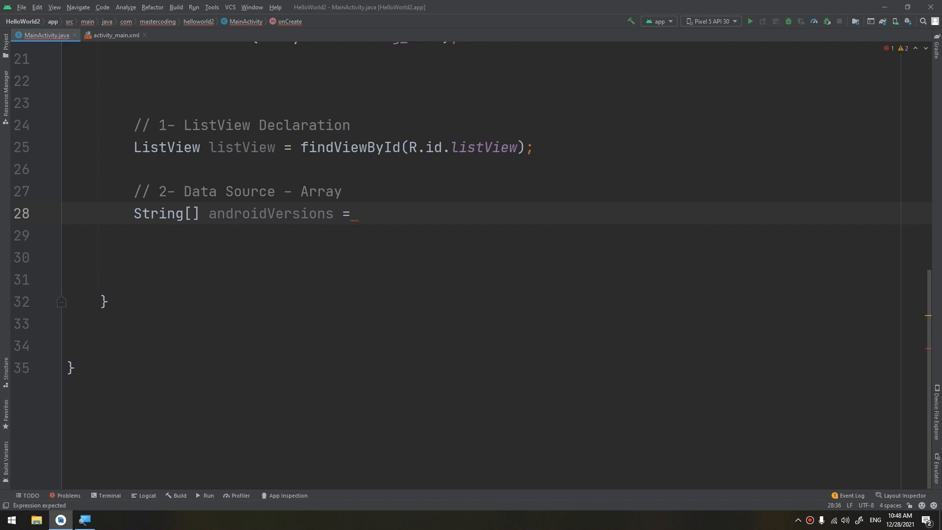
type("{}")
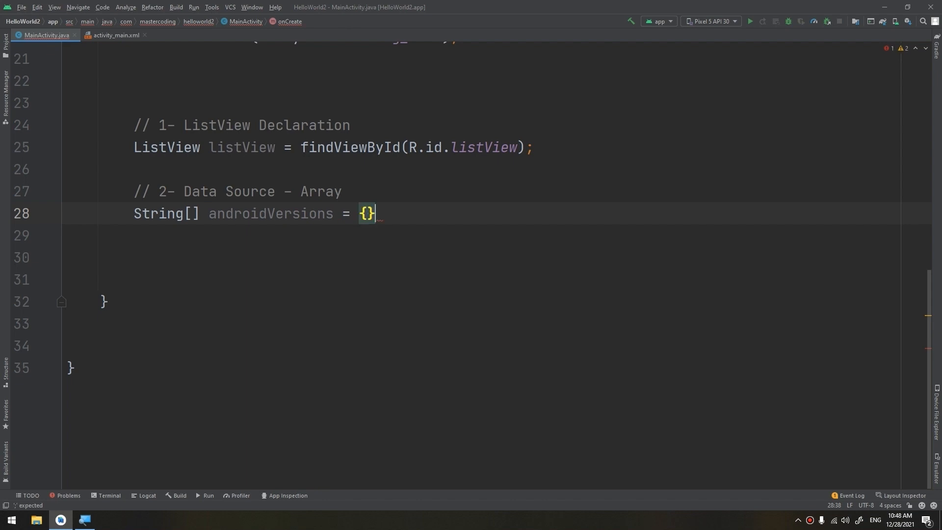
type(";")
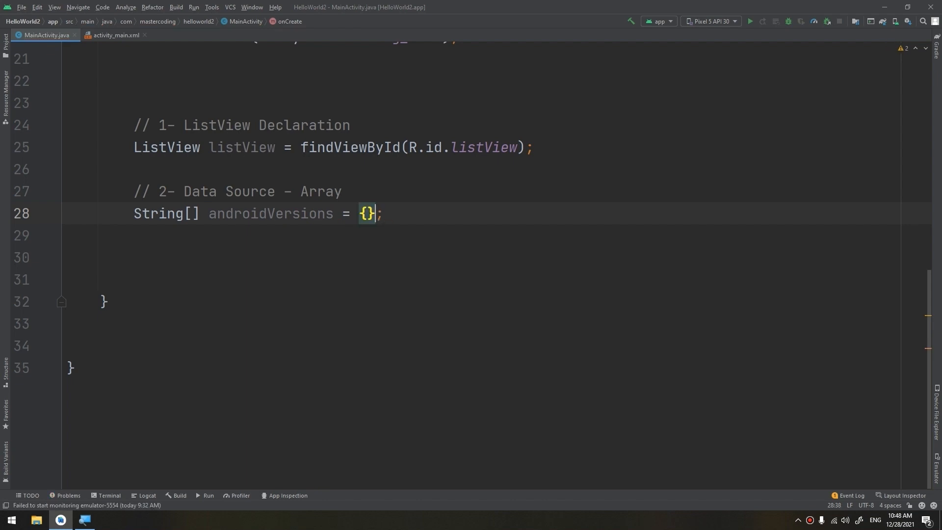
key("enter")
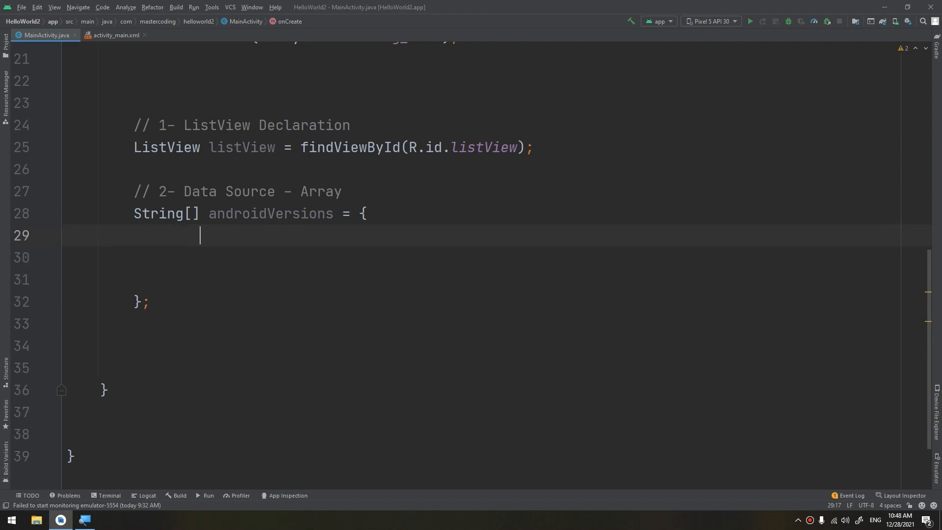
Fill the array with "Lollipop", "Oreo", "KitKat" and "Marshmallow".
type("\"\"")
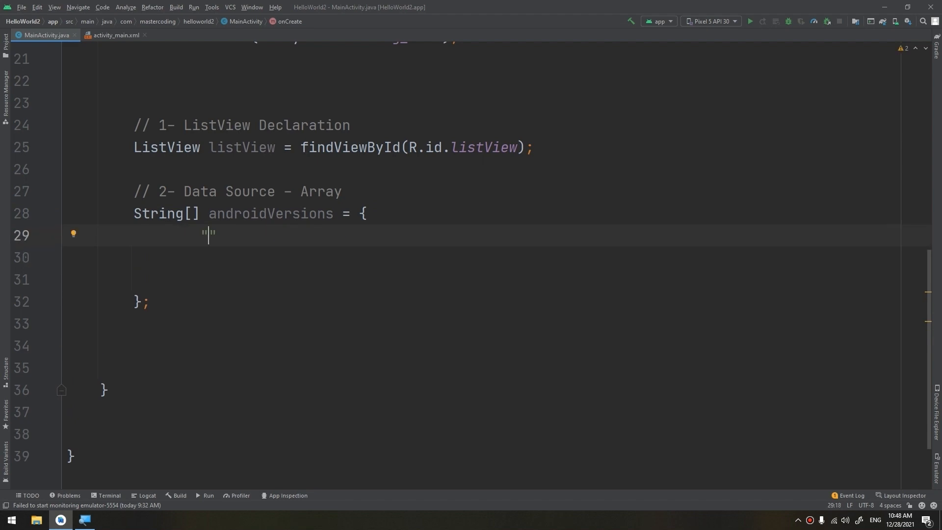
type("Loli")
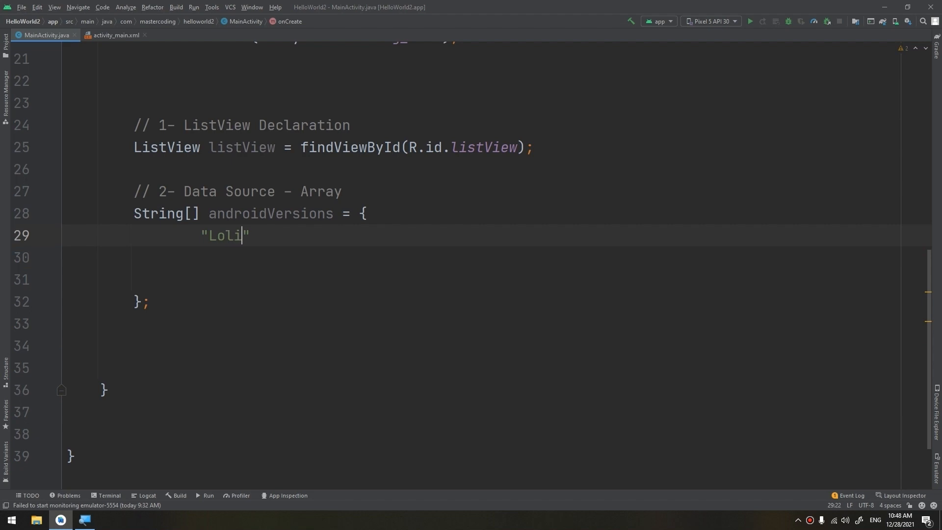
type("pop")
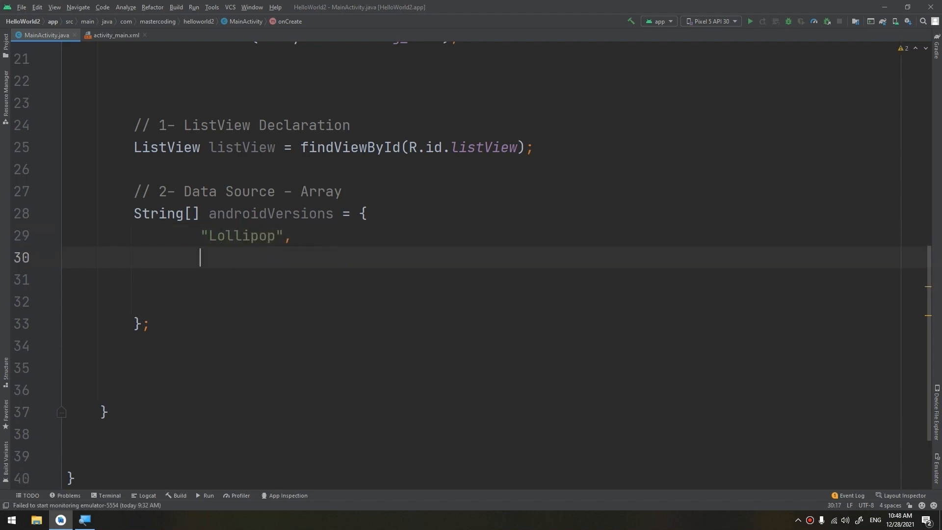
type("\"\"")
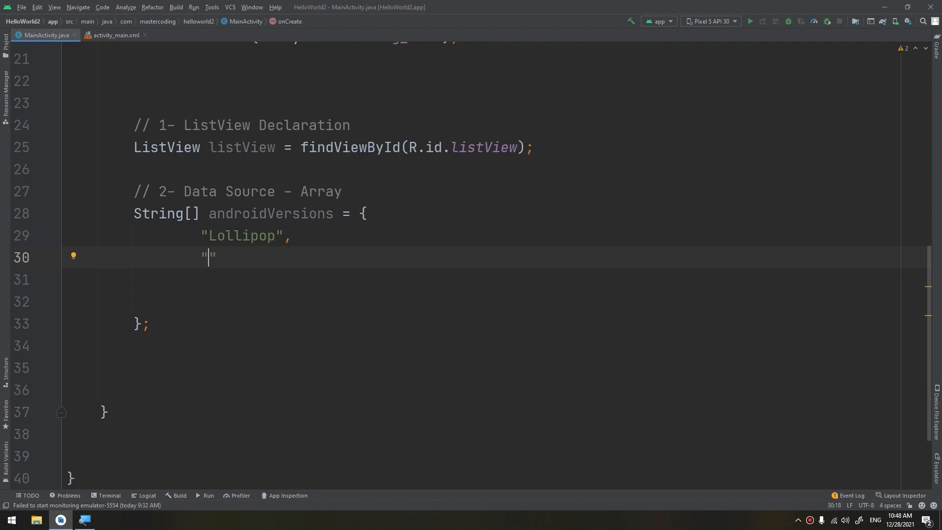
type("Or")
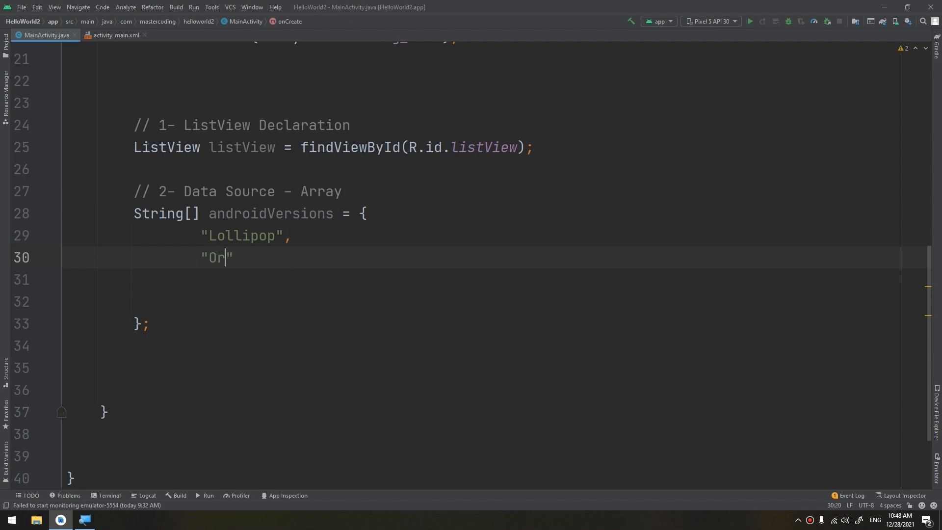
type("eo\",")
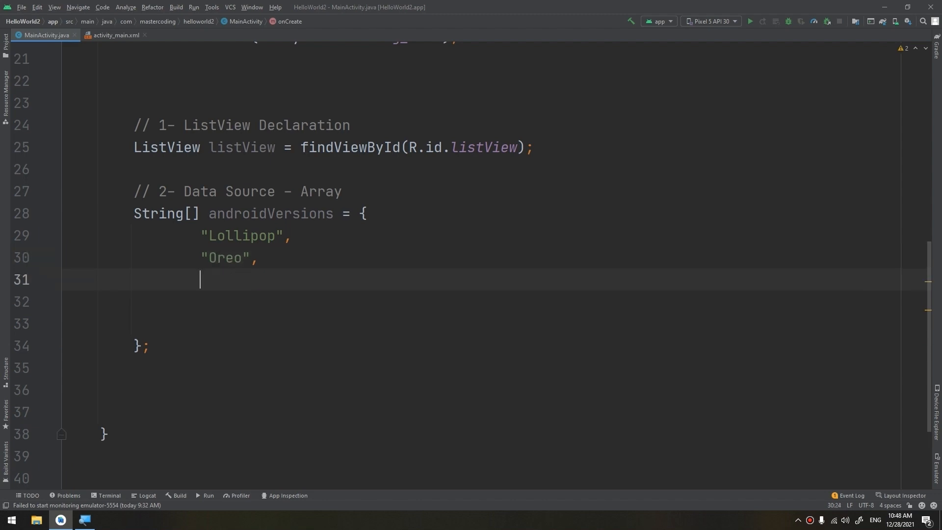
type("\"K\"")
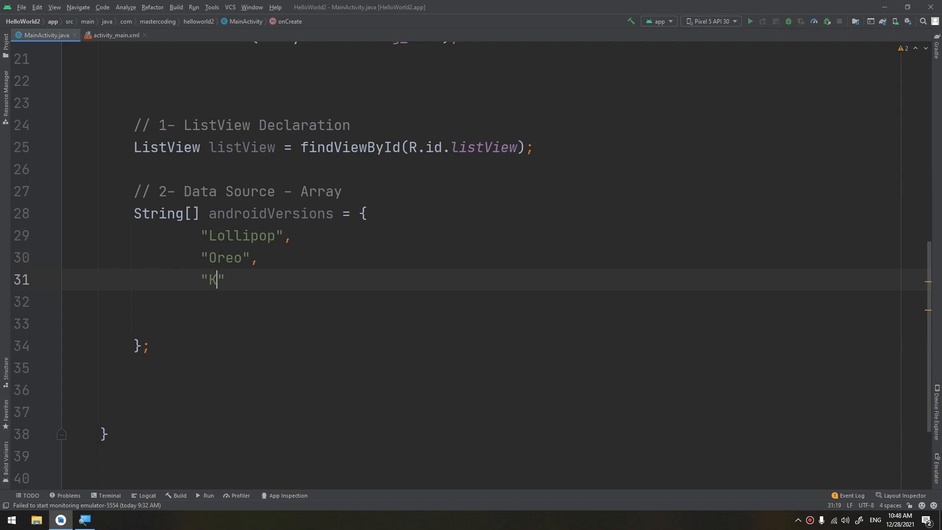
type("itKat")
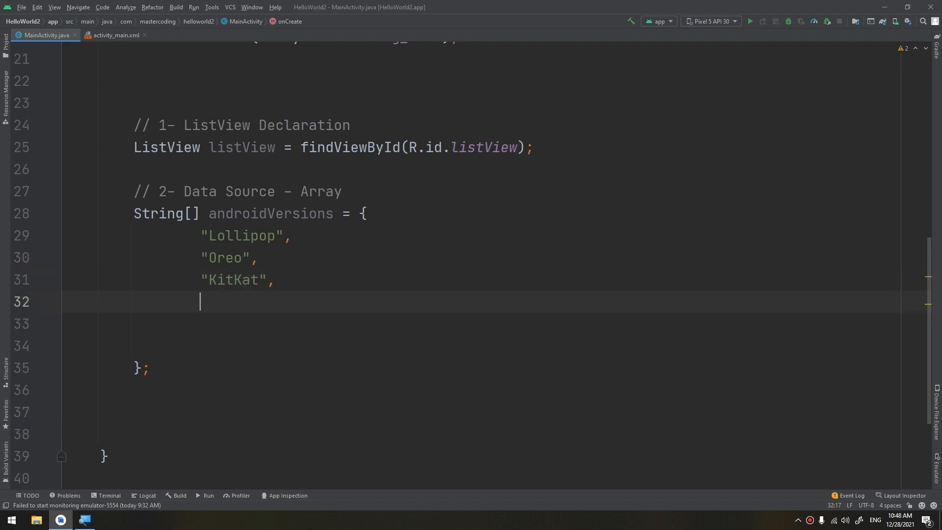
type("\"Mars\"")
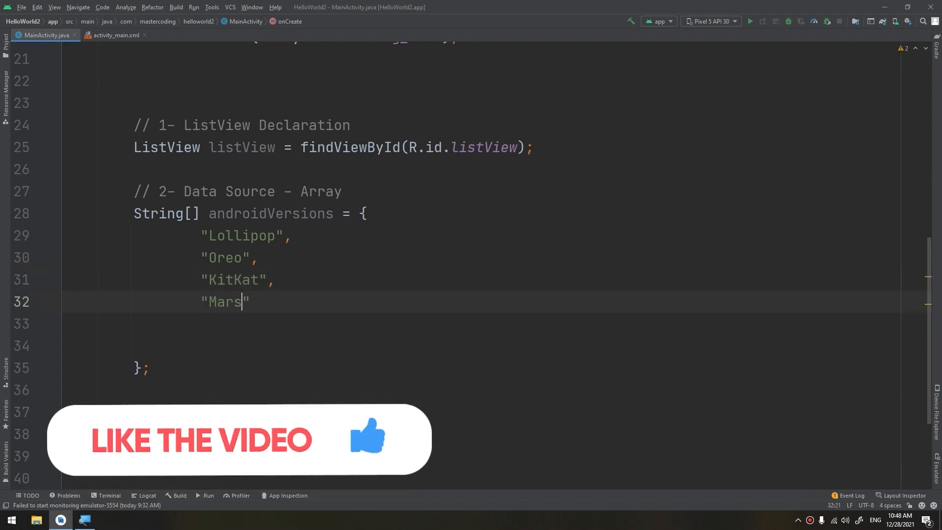
type("hn")
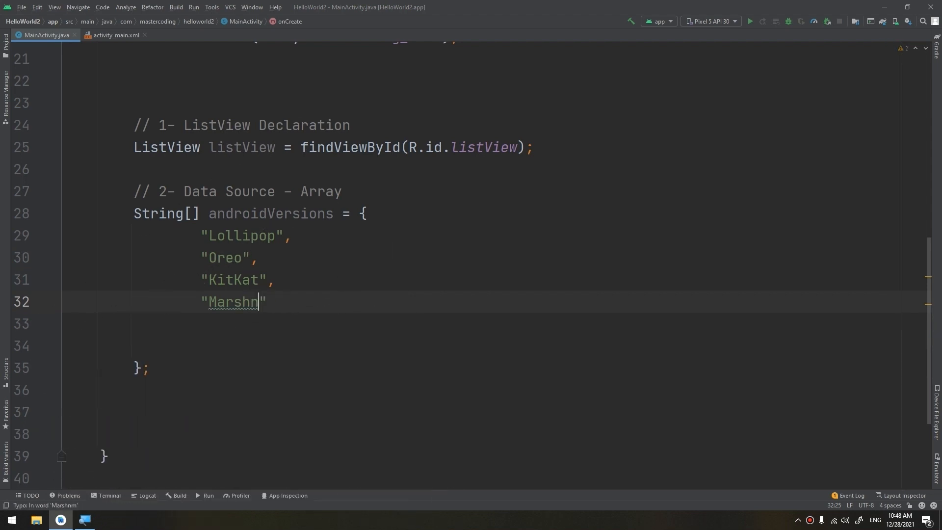
type("allow")
left_click(512, 324)
type("\"")
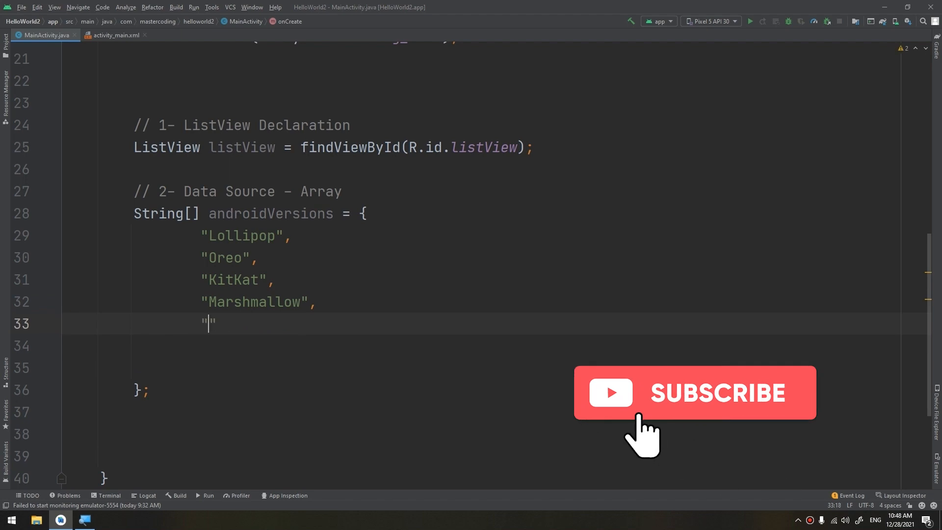
Finish the array with "Android 10", "Android 11" and "Android 12", dismissing suggestion popups.
type("Android")
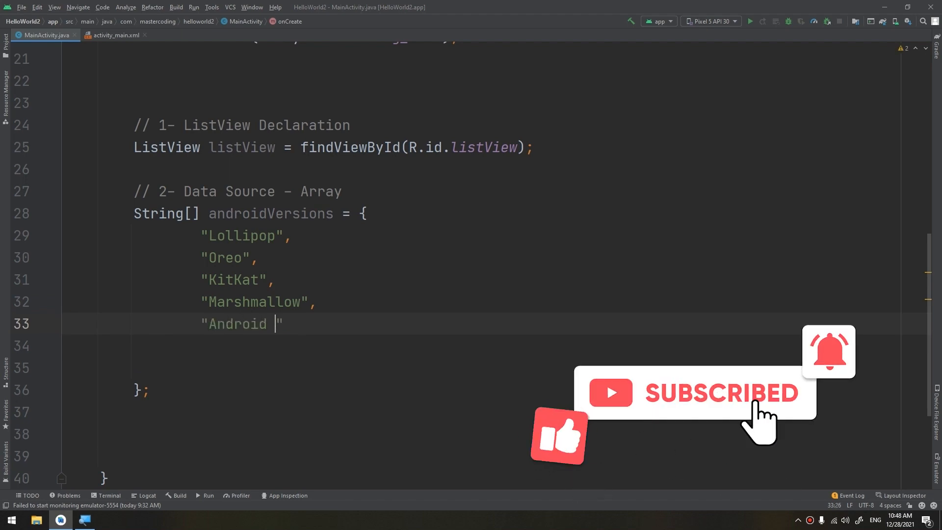
type("An")
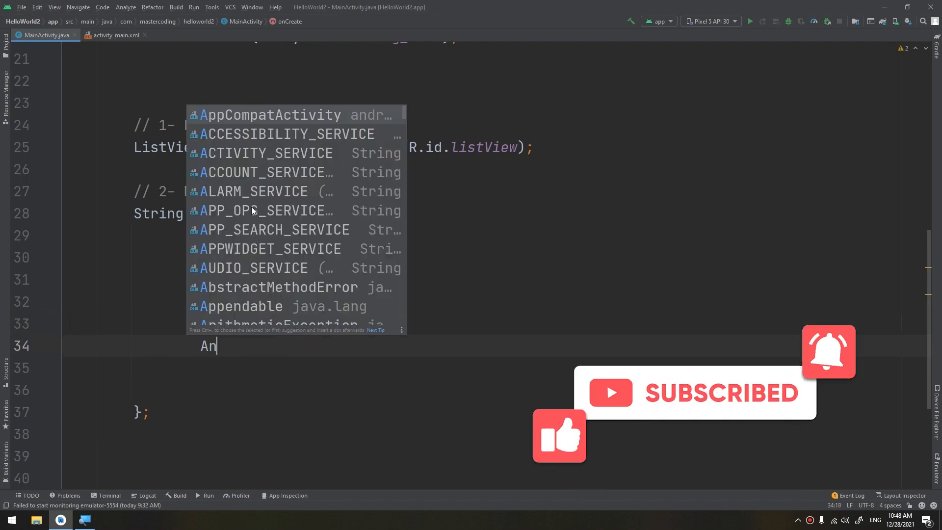
key("Escape")
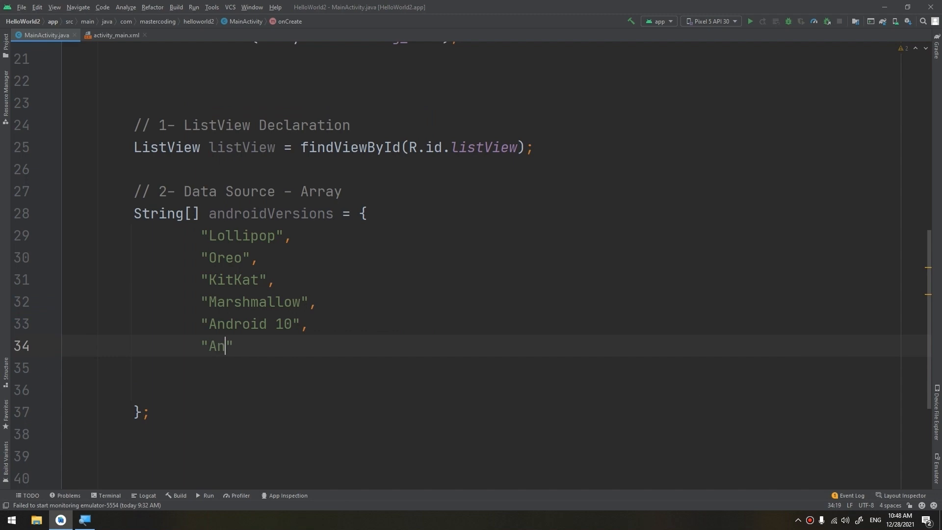
type("droid 11")
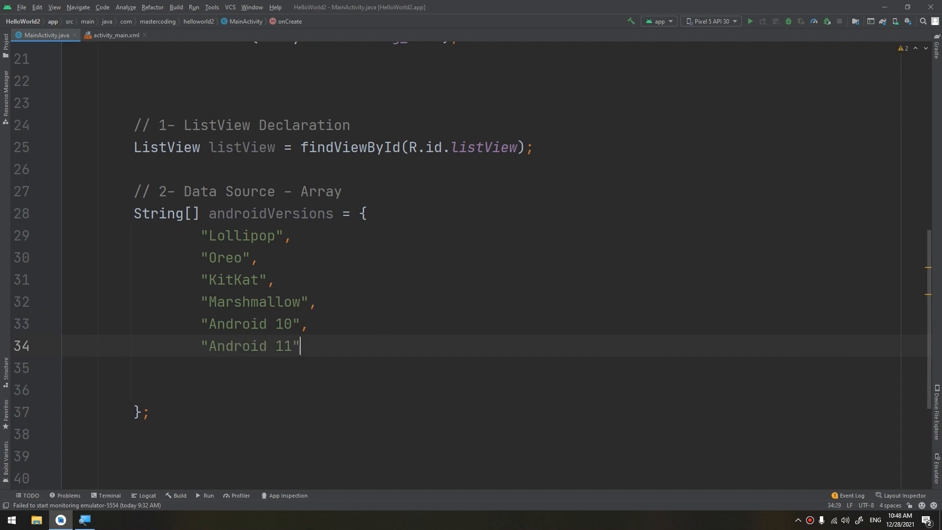
type("\"Anm\"")
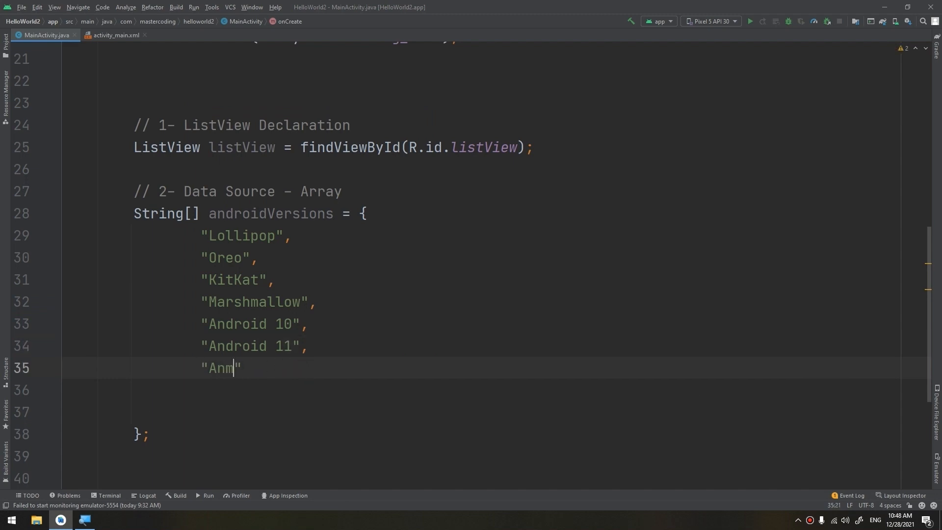
type("Android 12")
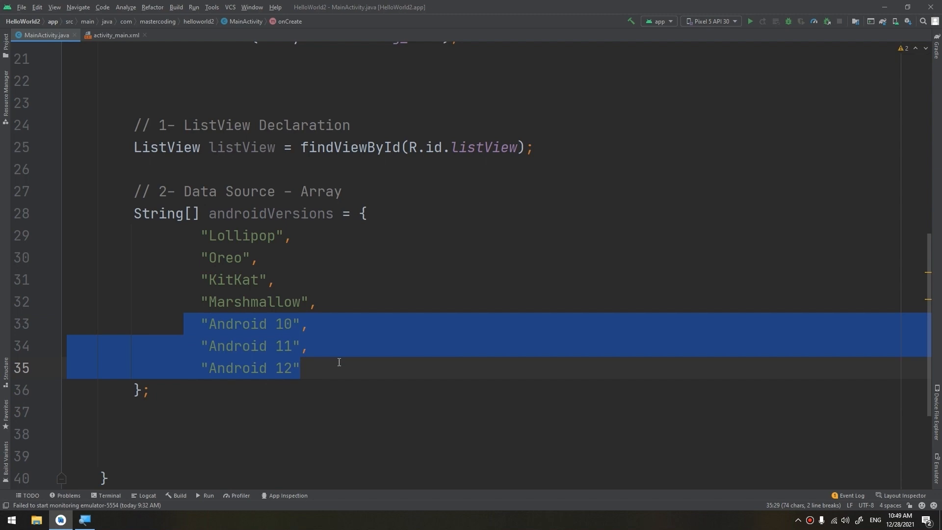
Glance at the ListView in activity_main.xml, then place the cursor on the line below the array.
left_click(257, 401)
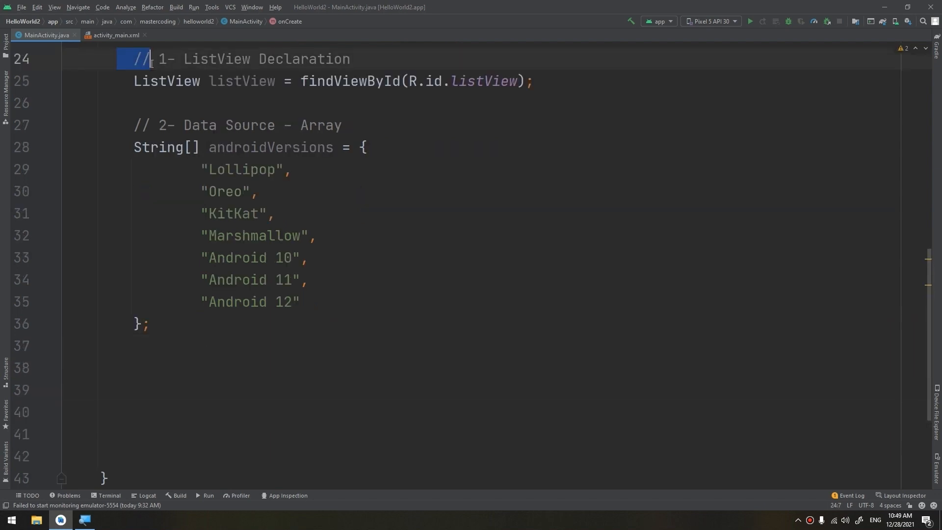
left_click(115, 34)
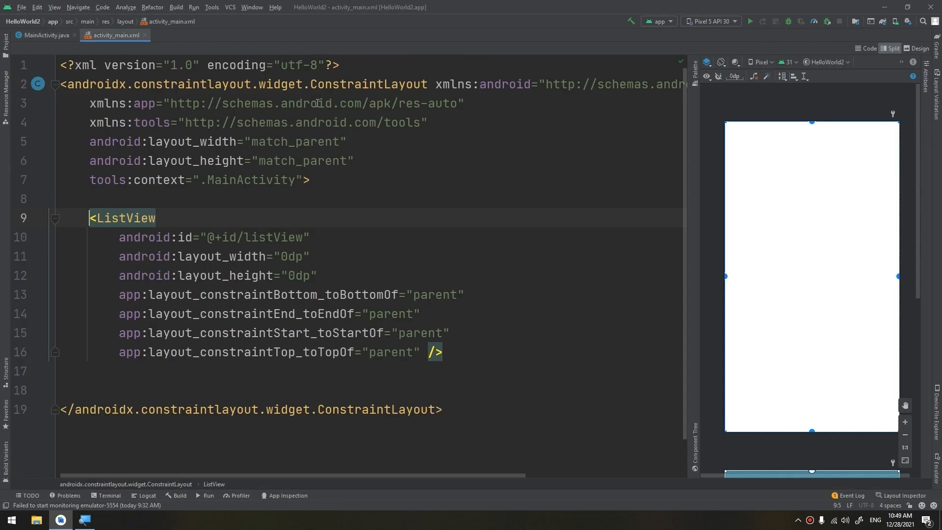
left_click(46, 35)
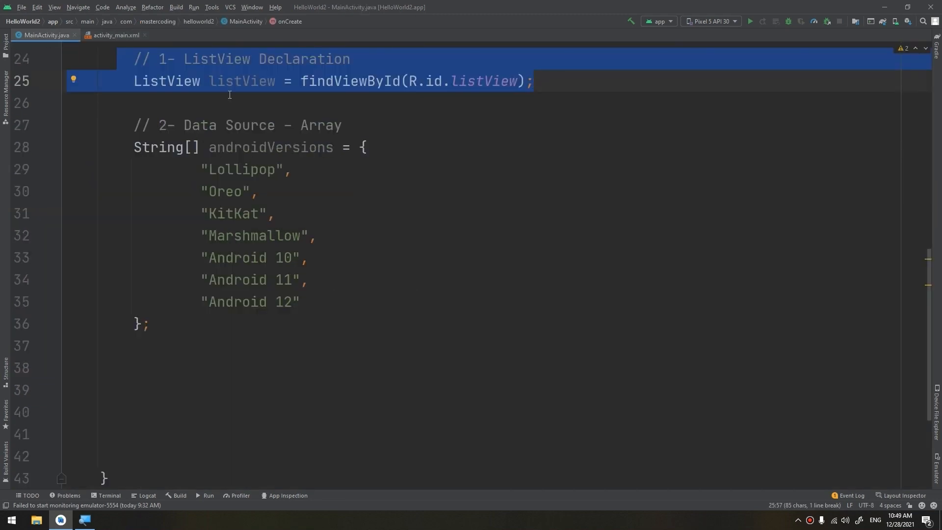
left_click(242, 81)
type("//")
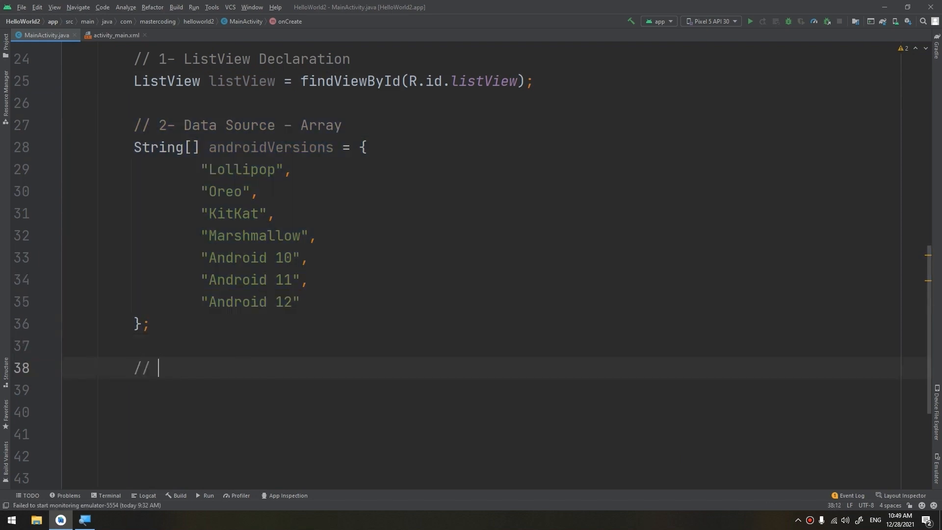
Write the "// 3- Adapter" comment and review the ListView declaration and array above it.
type("3- Ad")
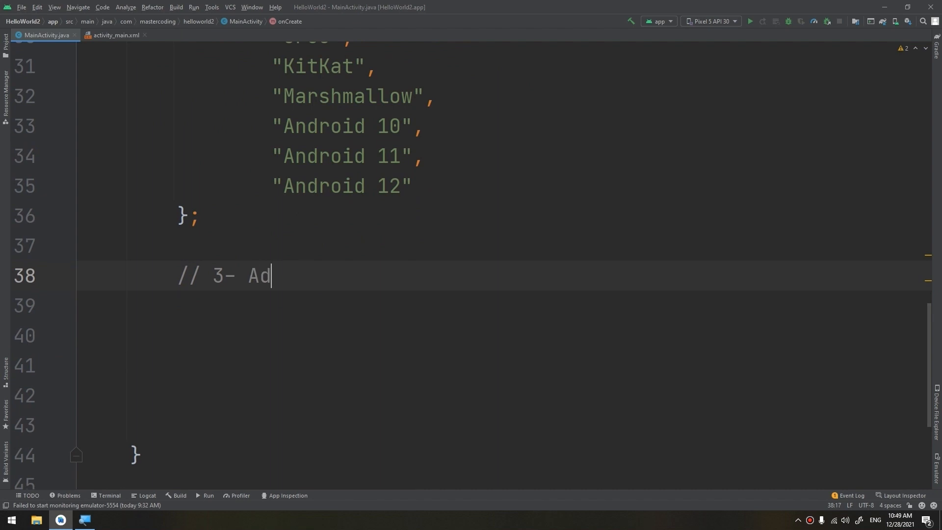
type("apter")
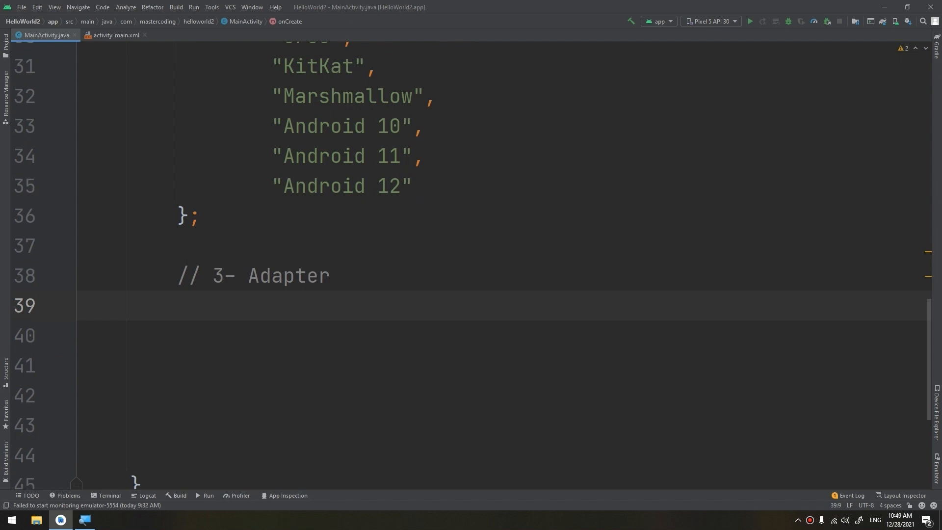
mouse_move(407, 211)
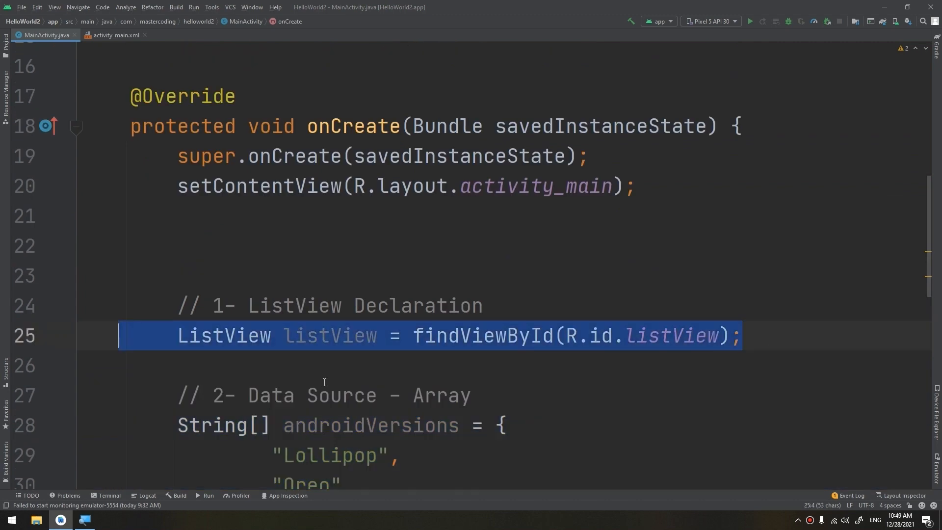
scroll("down", 3)
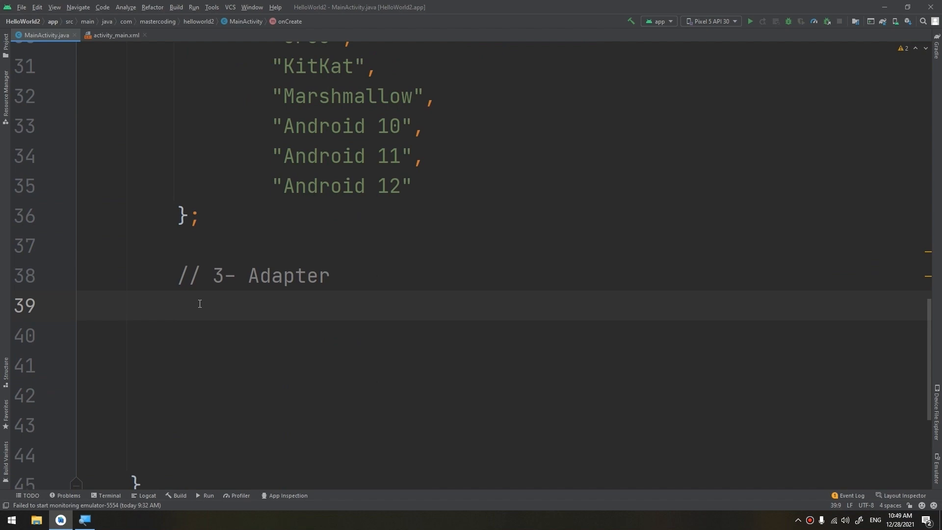
left_click(177, 305)
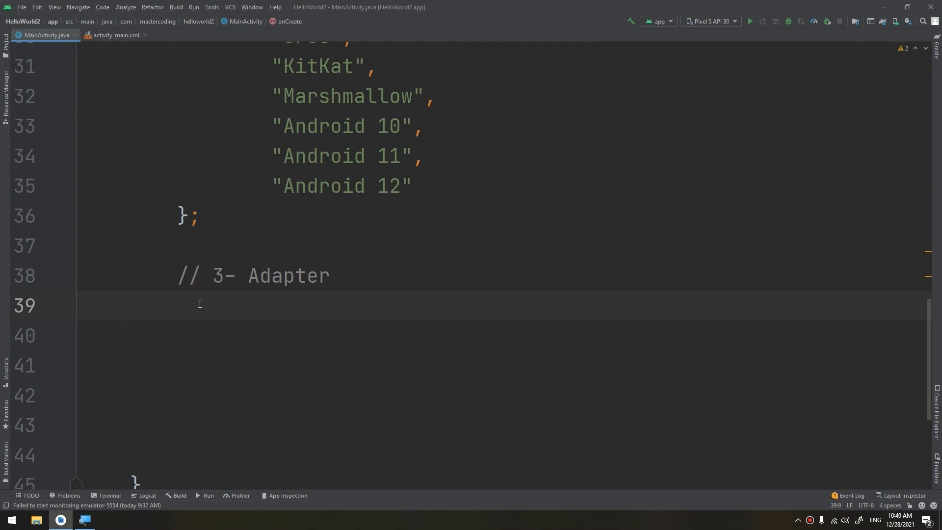
left_click(176, 305)
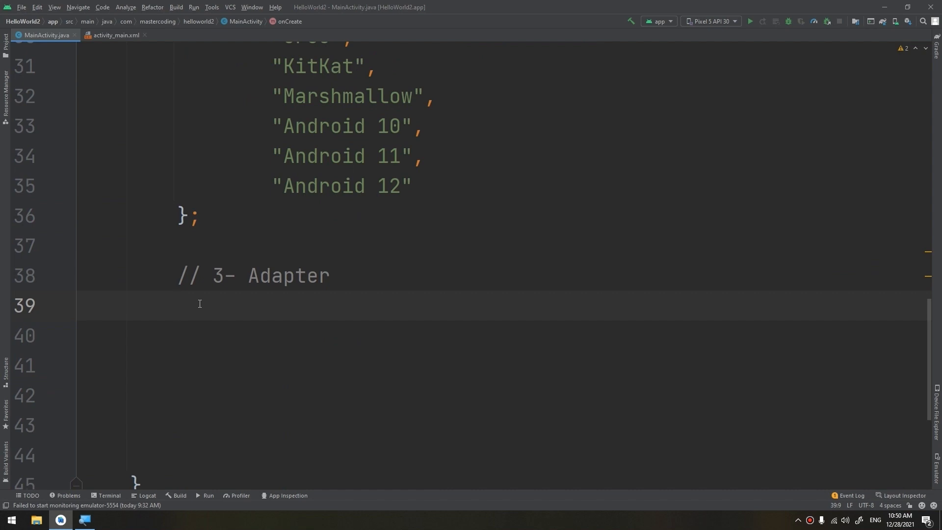
left_click(176, 305)
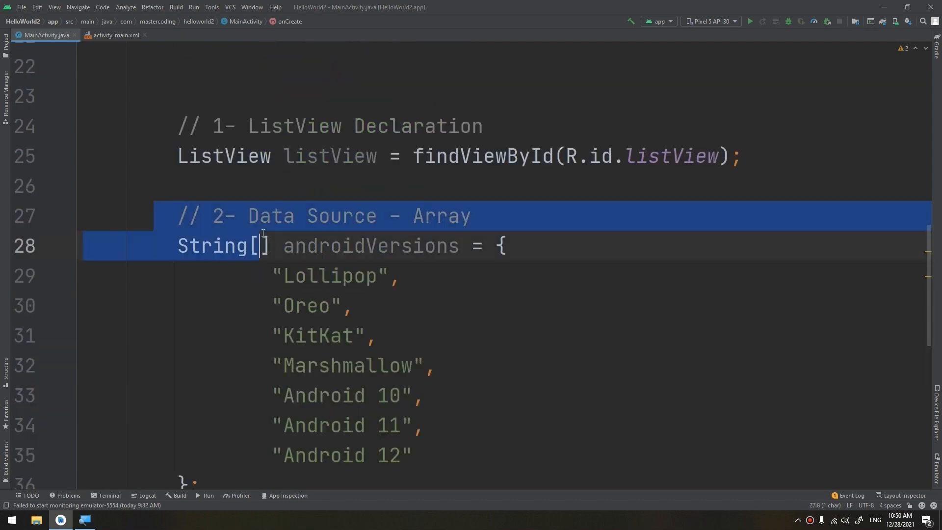
Extend the comment to "3- Adapter - ArrayAdapter" and start ArrayAdapter<String> adapter = new ArrayAdapter<>( ).
double_click(440, 215)
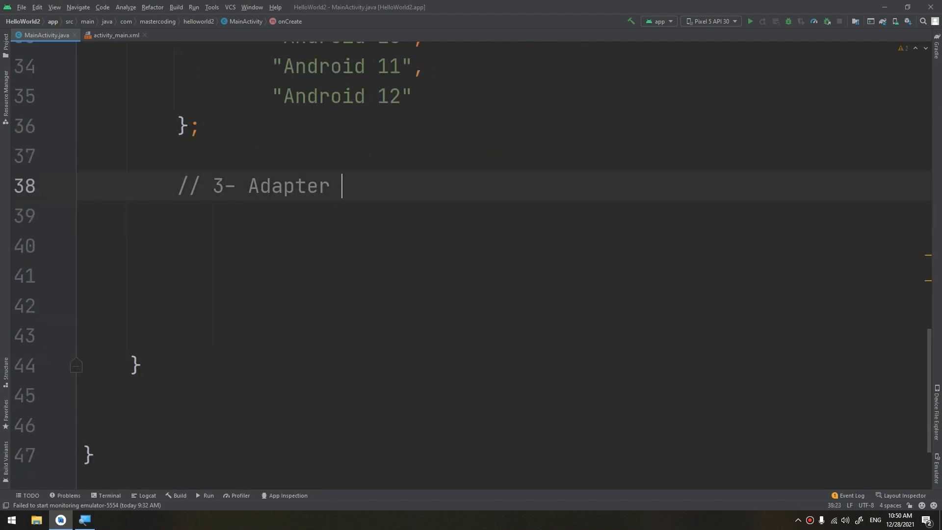
type("- Array")
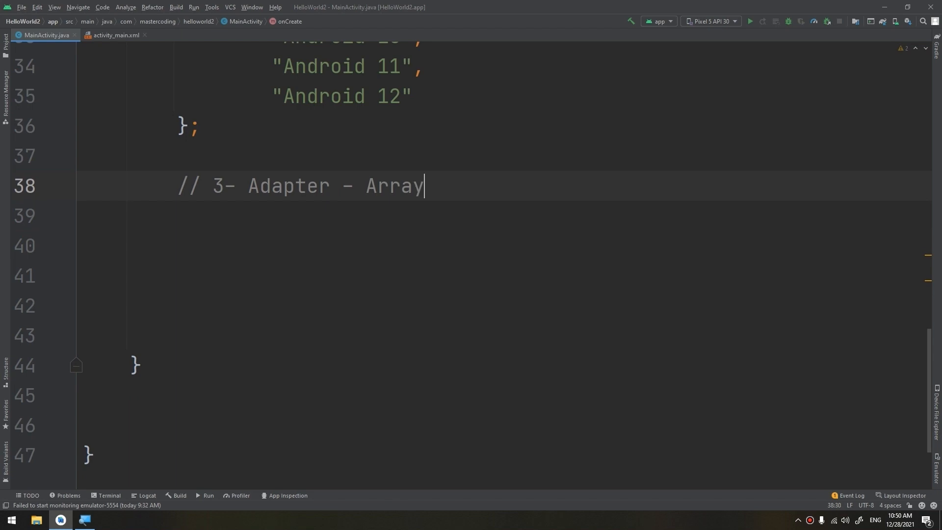
type("Adape")
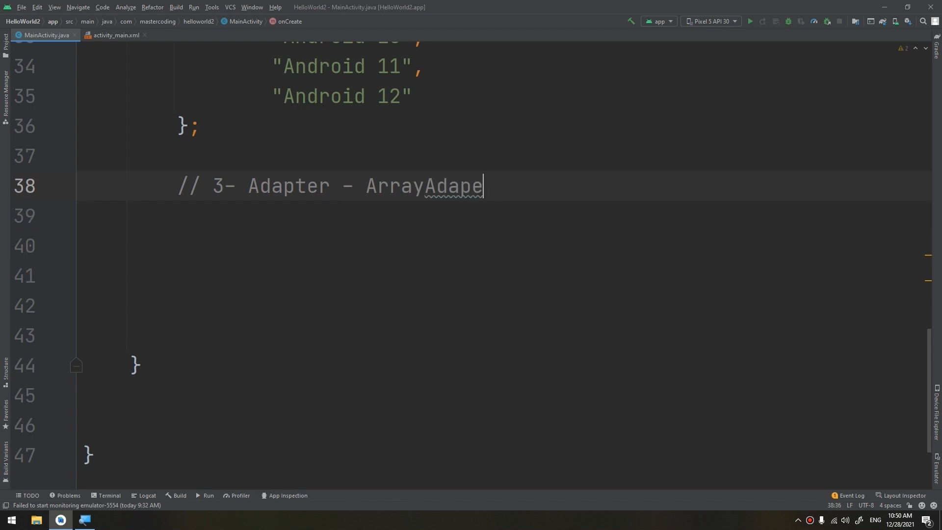
type("ter")
left_click(554, 216)
type("A")
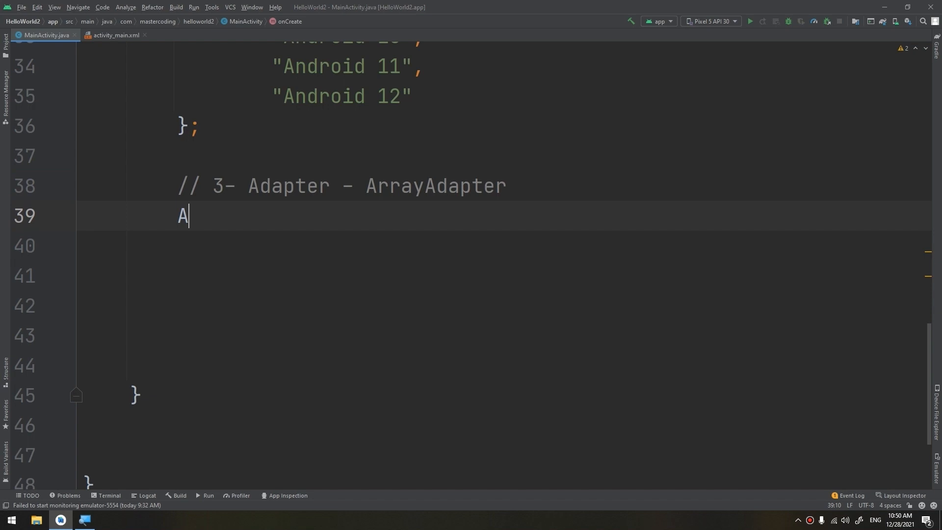
type("rrayAda")
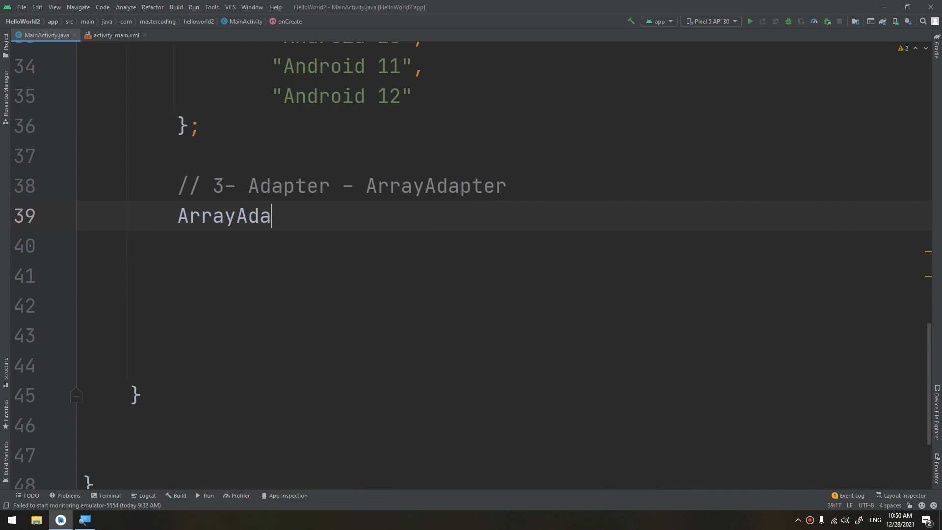
type("pter adapter = new ArrayAdapter(")
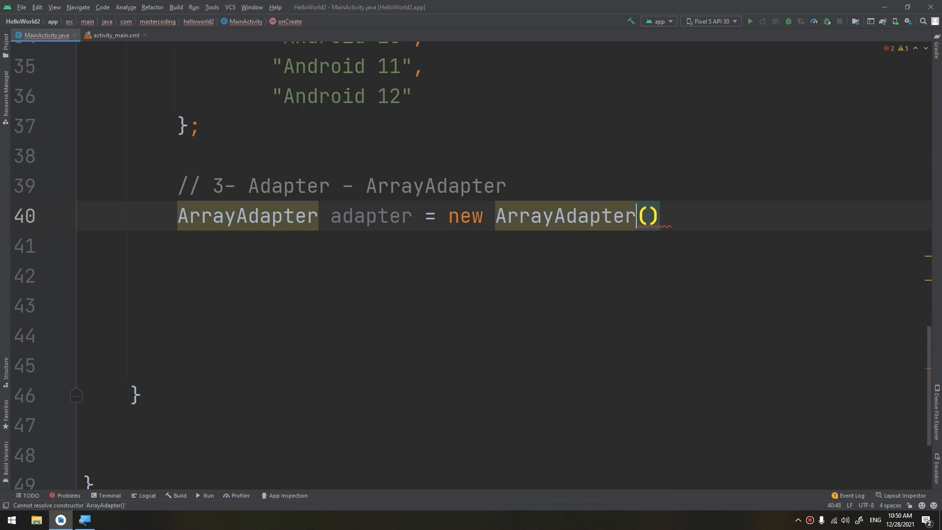
type("<String>")
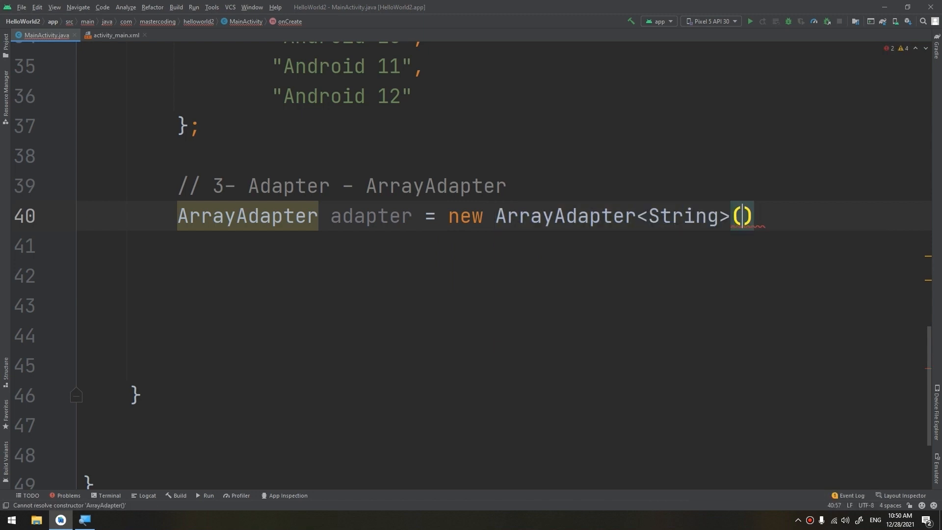
key("enter")
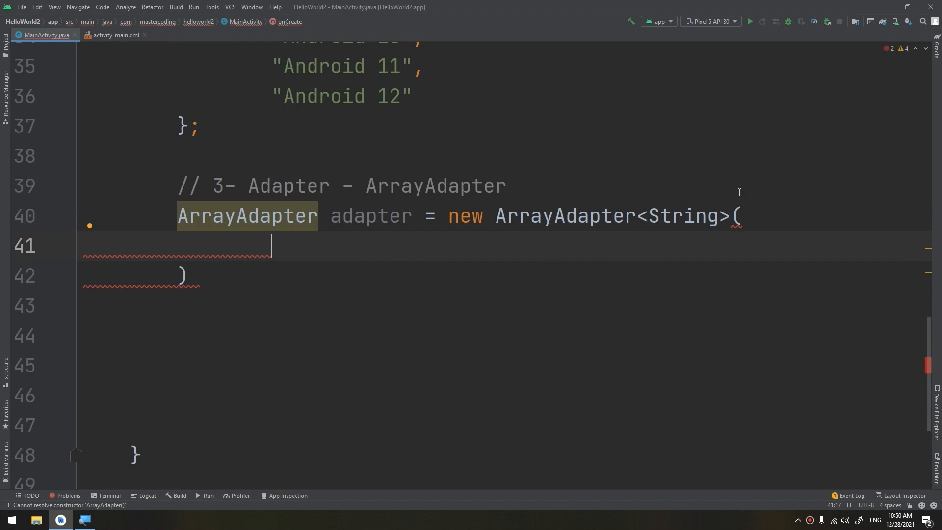
double_click(680, 215)
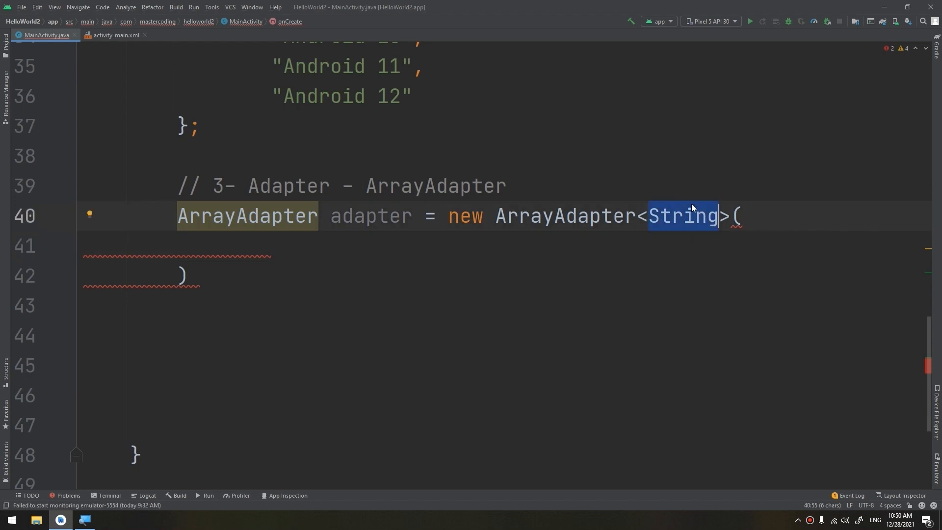
left_click(553, 216)
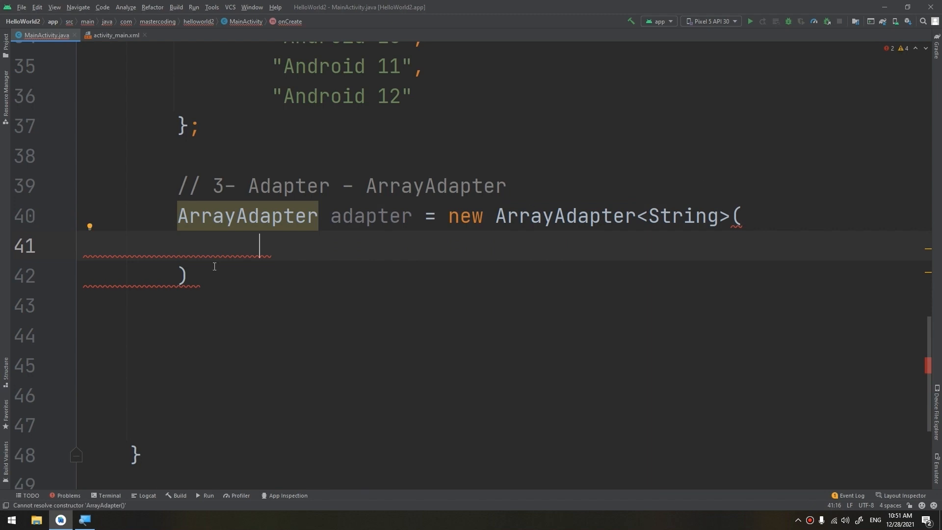
Pass this and android.R.layout.simple_list_item_1 as arguments, then Ctrl+click to view that layout.
type("this,")
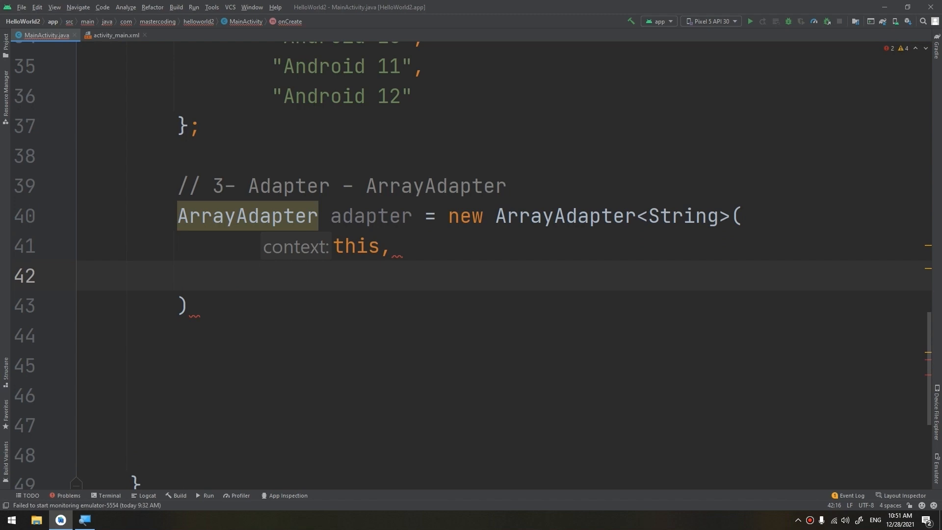
type("a")
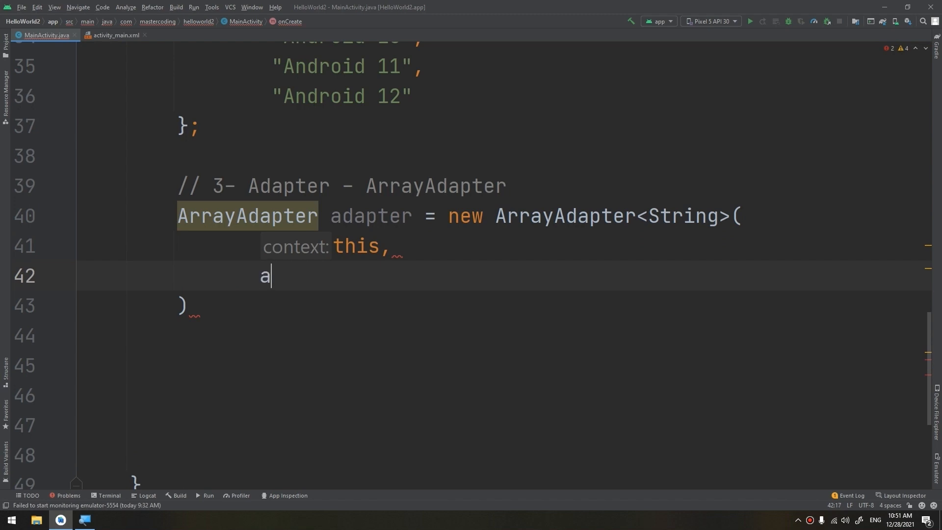
type("ndroid.")
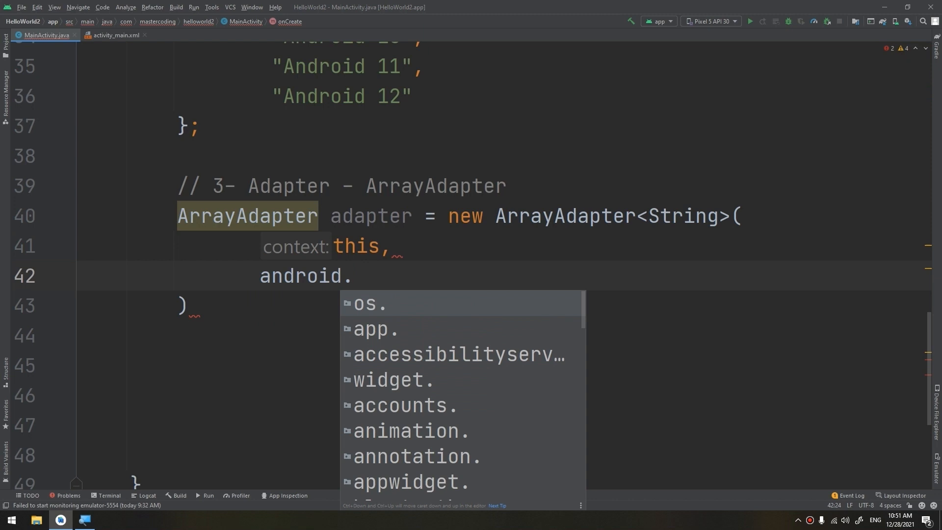
type("R.layout.simple_list_item_1")
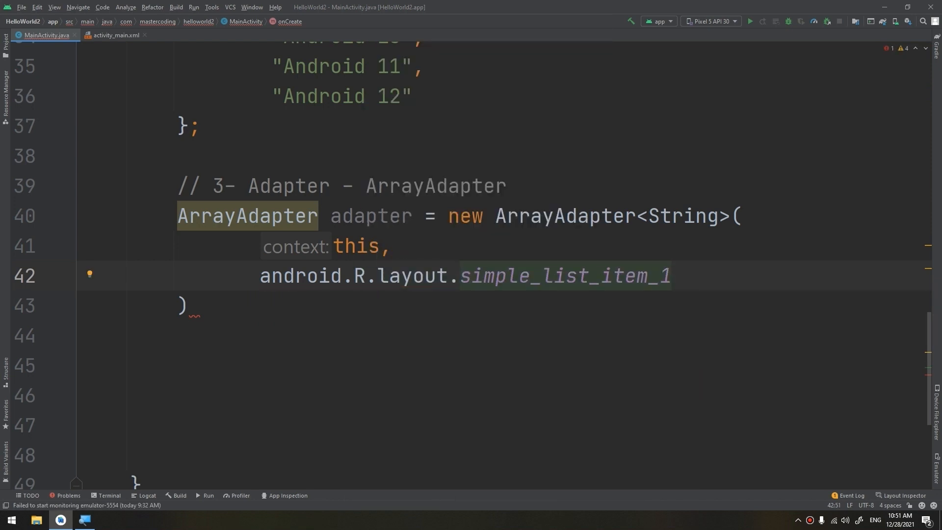
type(",")
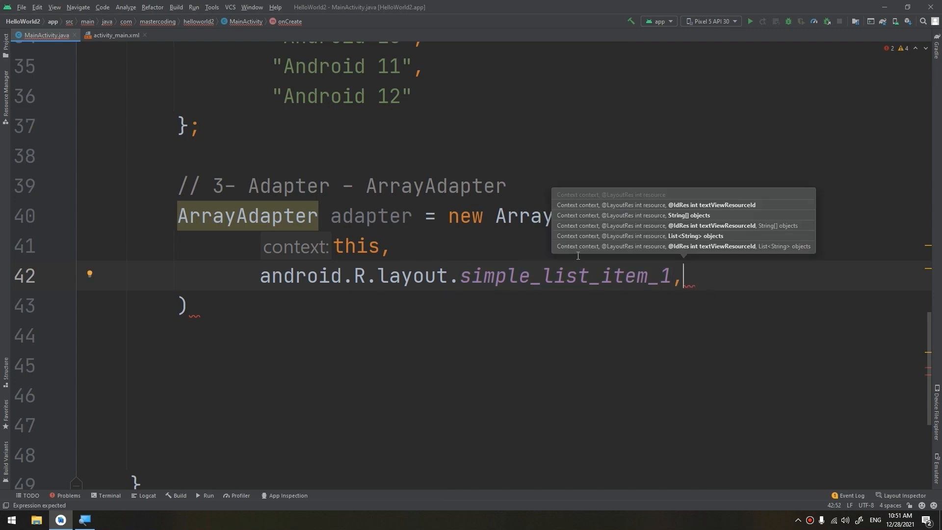
mouse_move(360, 307)
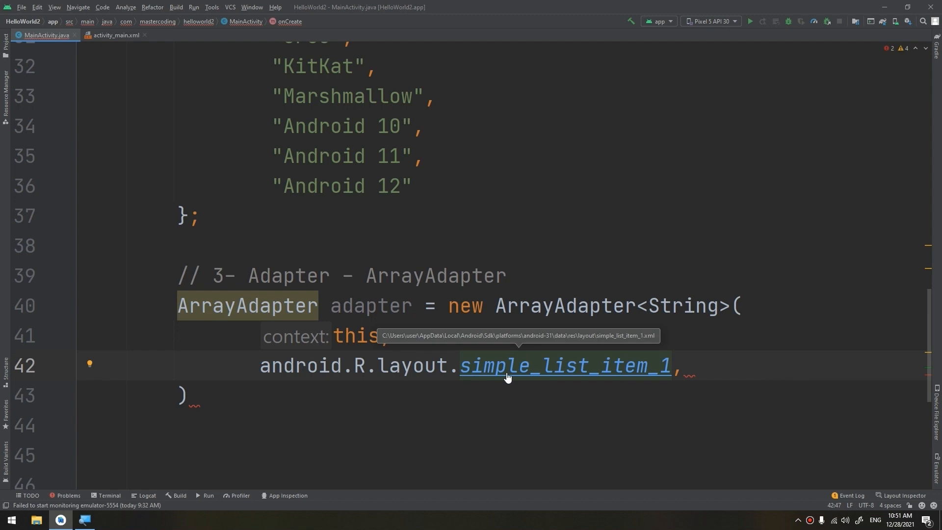
left_click(565, 366)
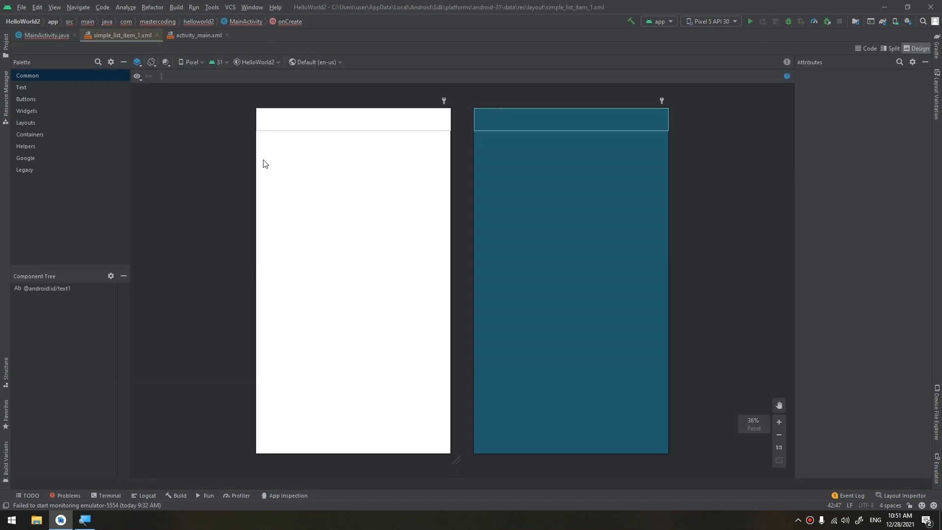
View simple_list_item_1.xml in Split mode, noting its single TextView, and return after the comma in MainActivity.
left_click(27, 75)
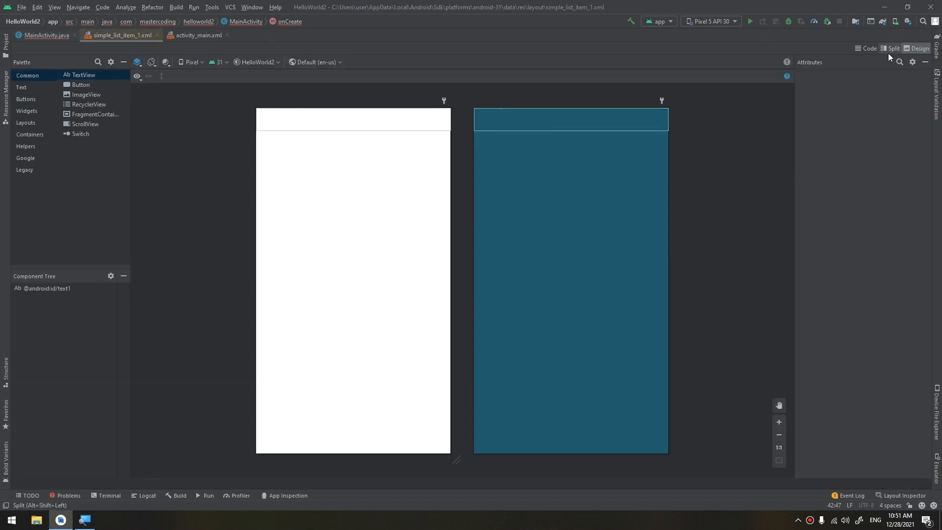
left_click(894, 48)
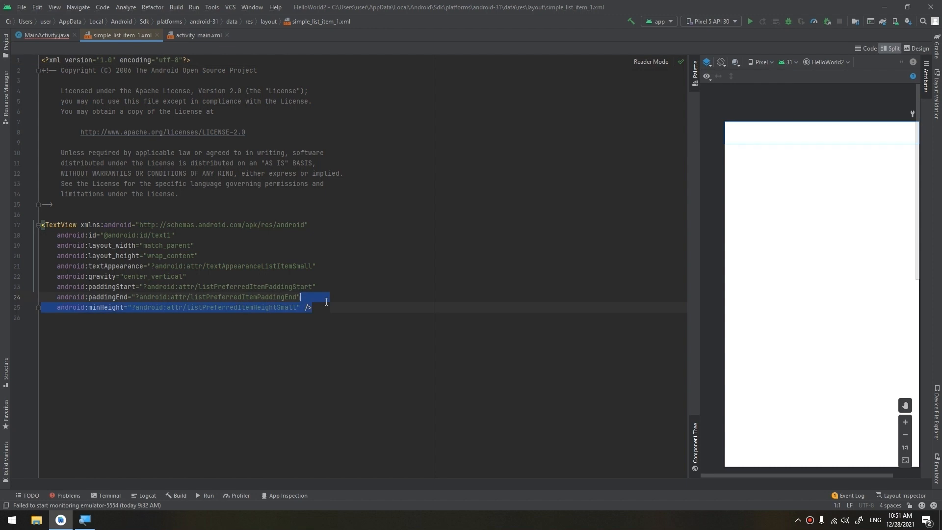
left_click(58, 224)
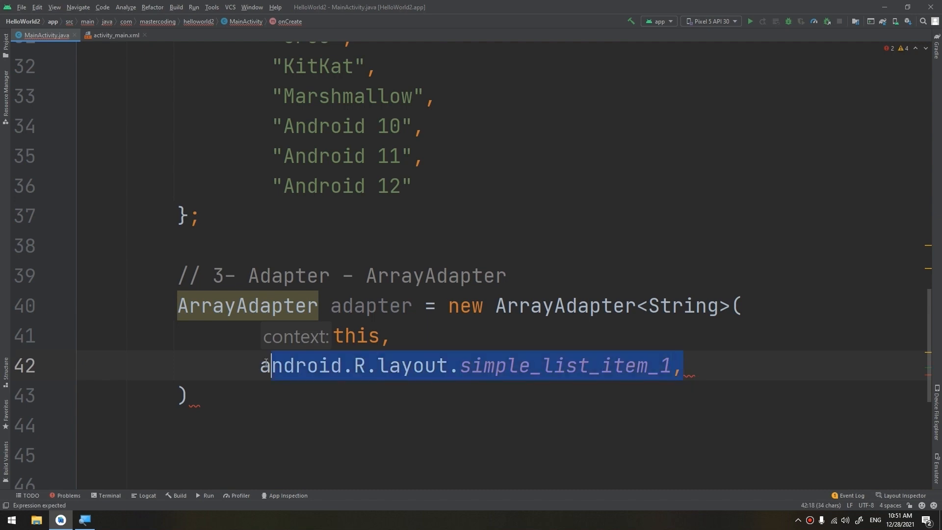
left_click(694, 365)
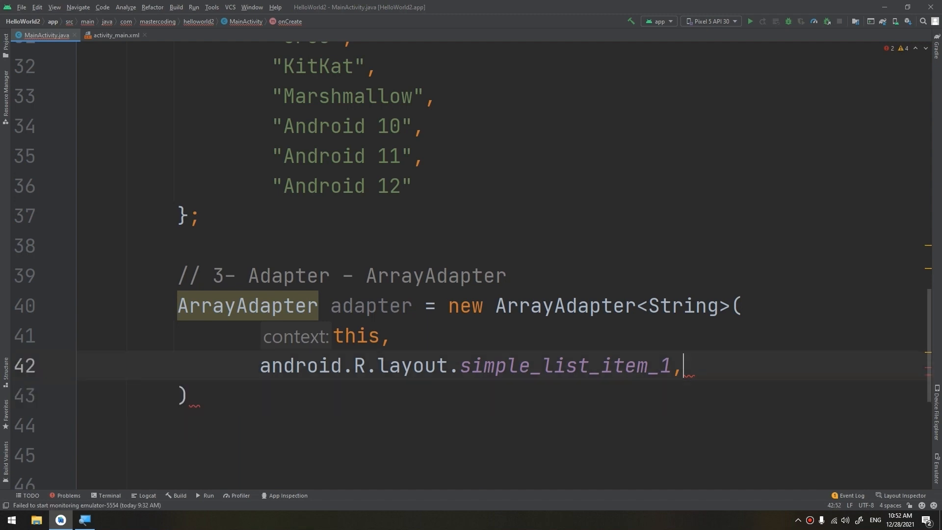
Pass androidVersions as the third argument, close with a semicolon and begin listView.se on a new line.
key("Enter")
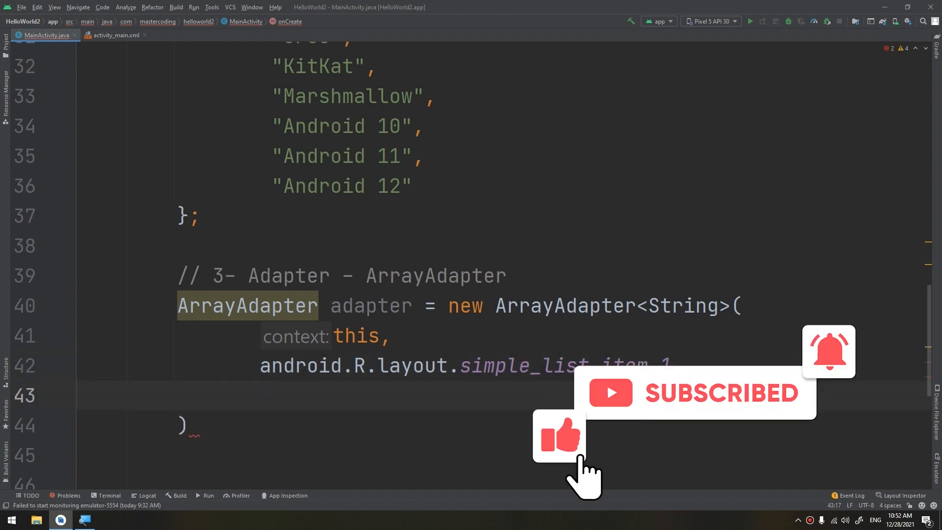
double_click(369, 155)
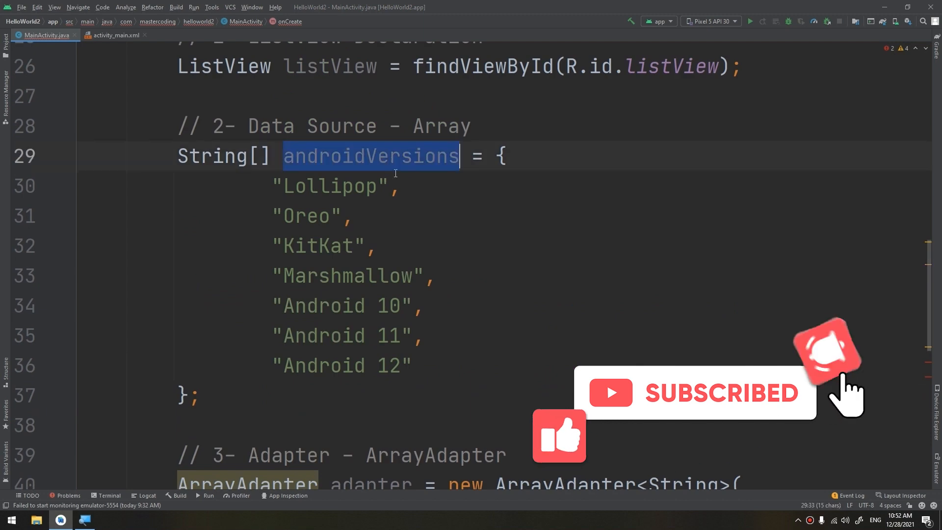
scroll("down", 3)
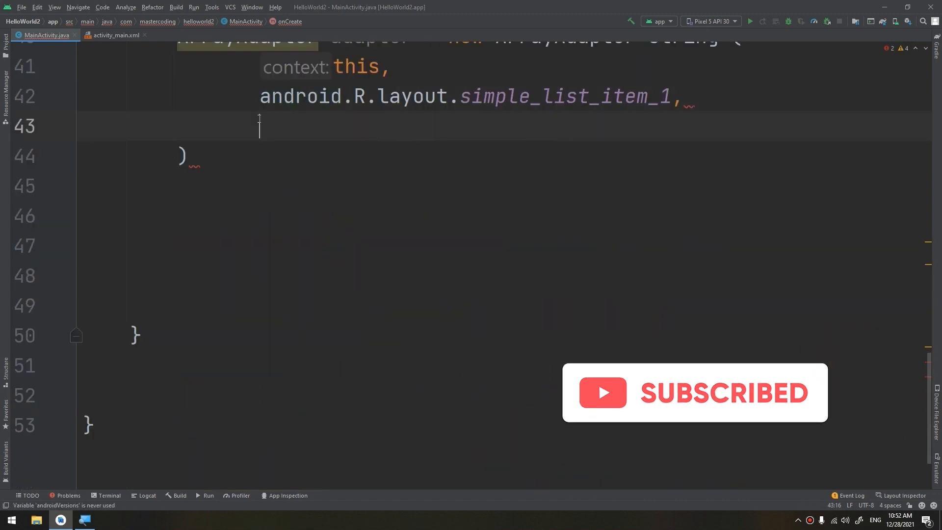
type("androidVersions")
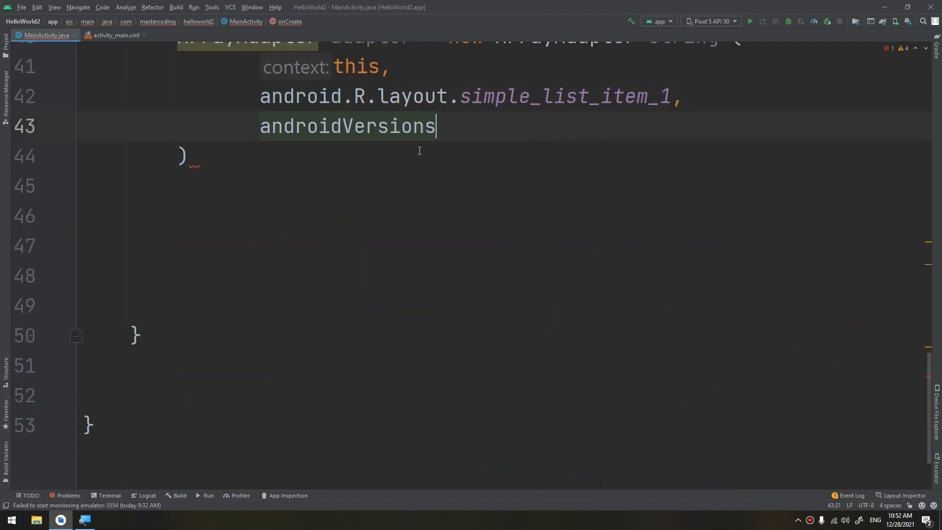
type(";")
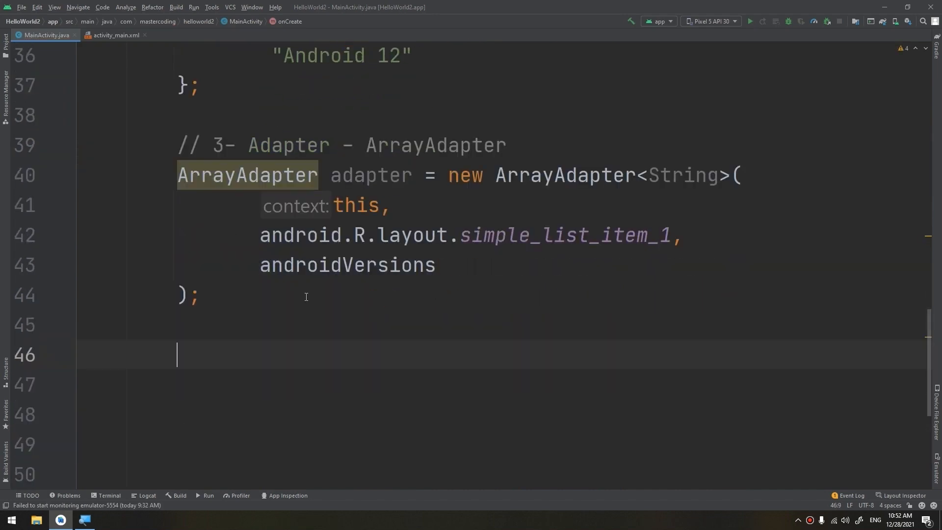
scroll("down", 3)
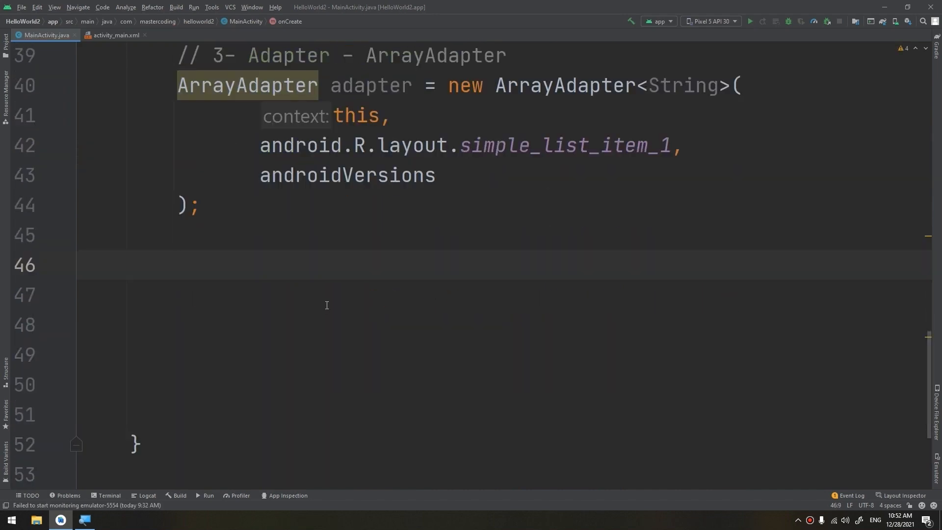
left_click(177, 265)
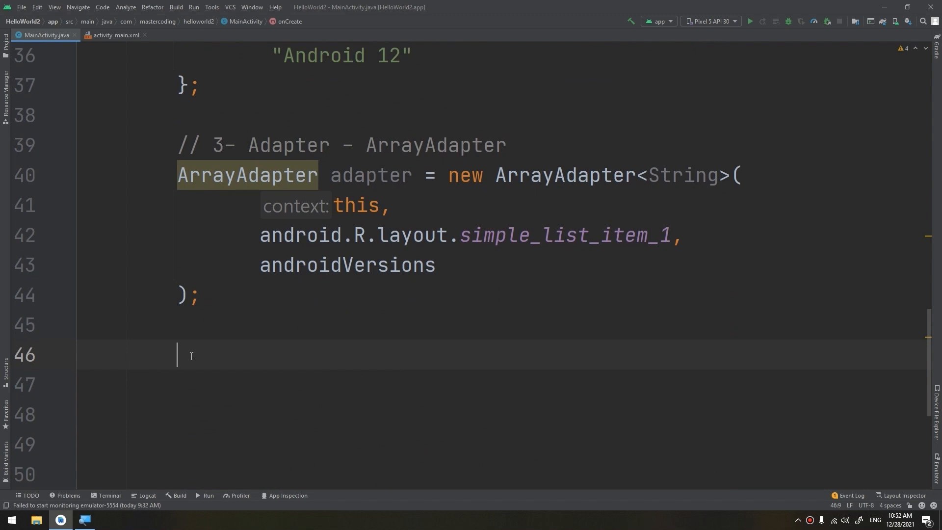
type("listView.se")
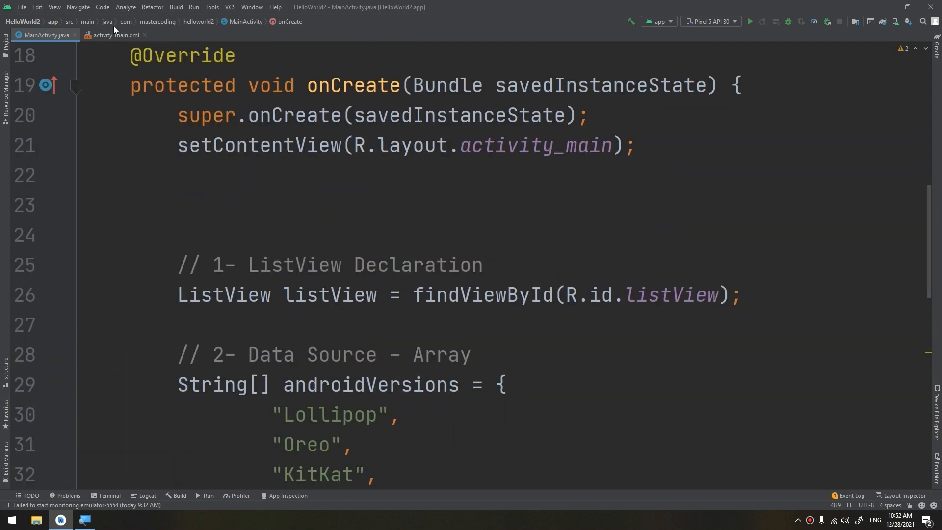
left_click(114, 34)
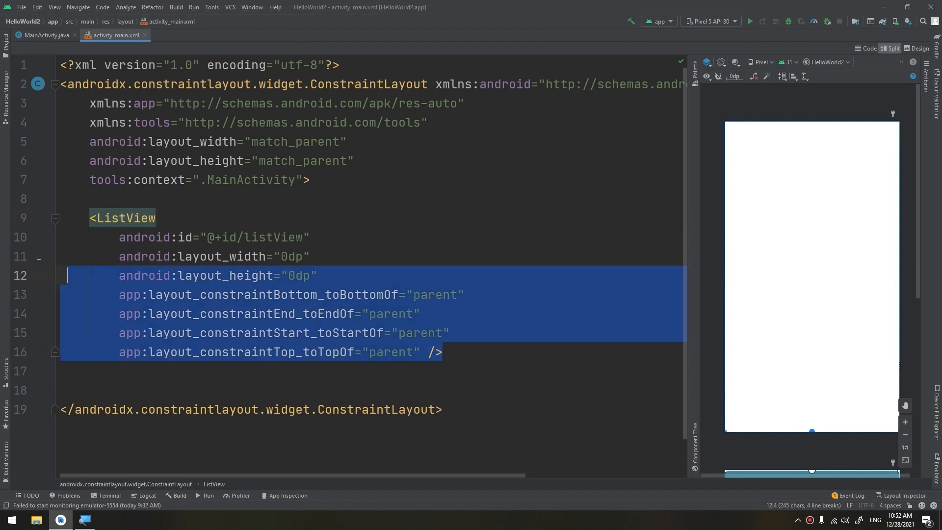
left_click(45, 35)
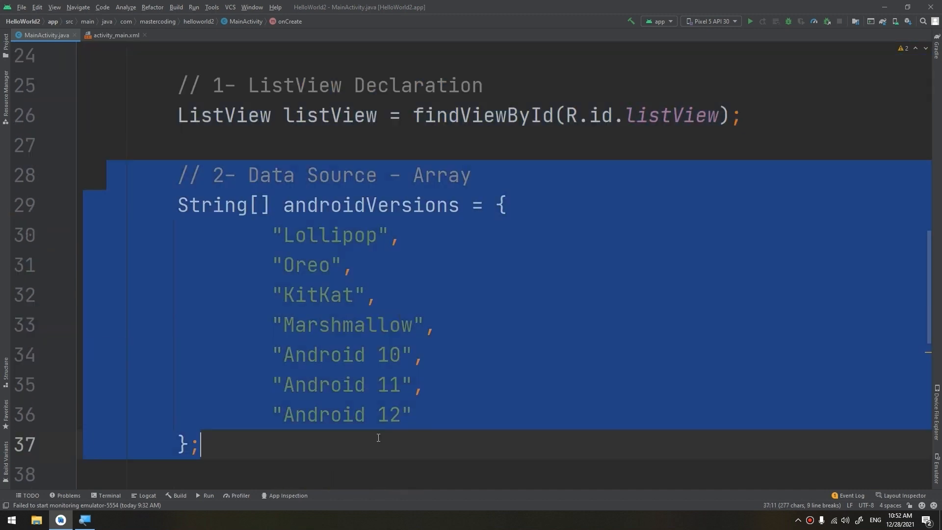
scroll("down", 3)
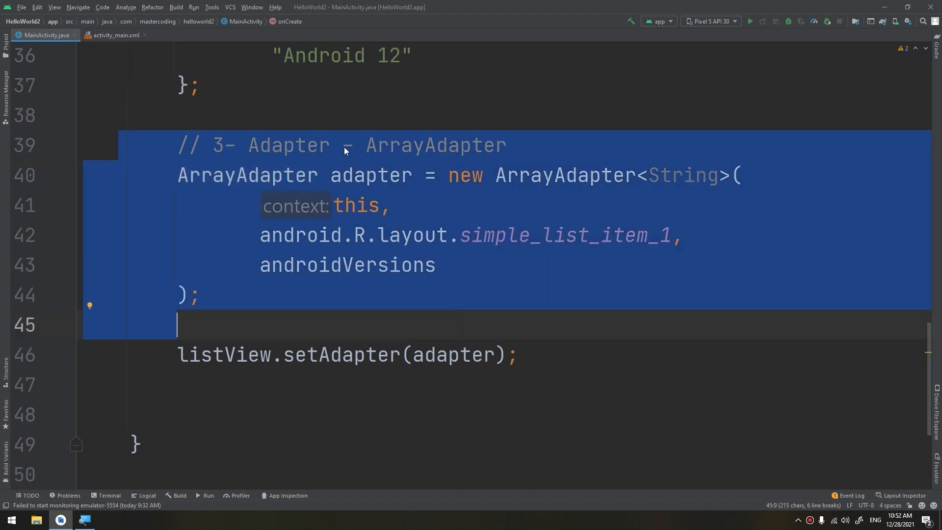
double_click(564, 175)
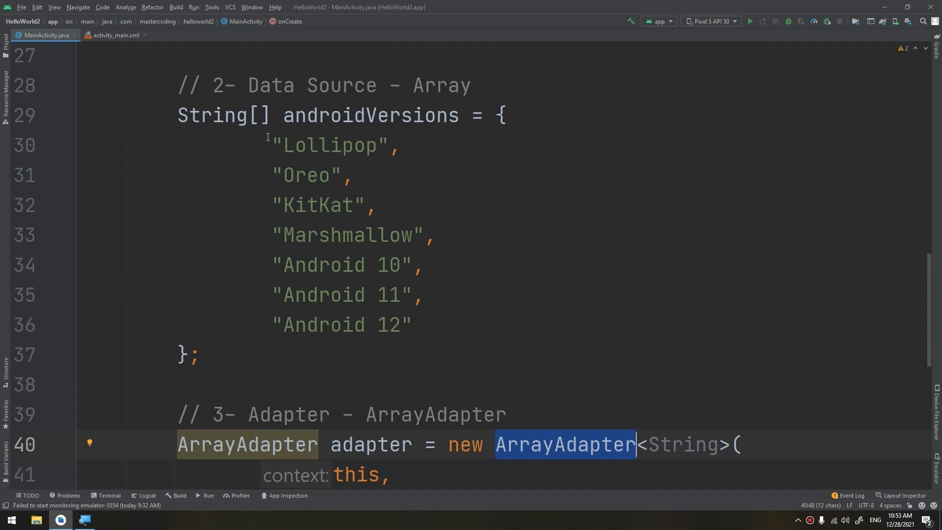
scroll("down", 3)
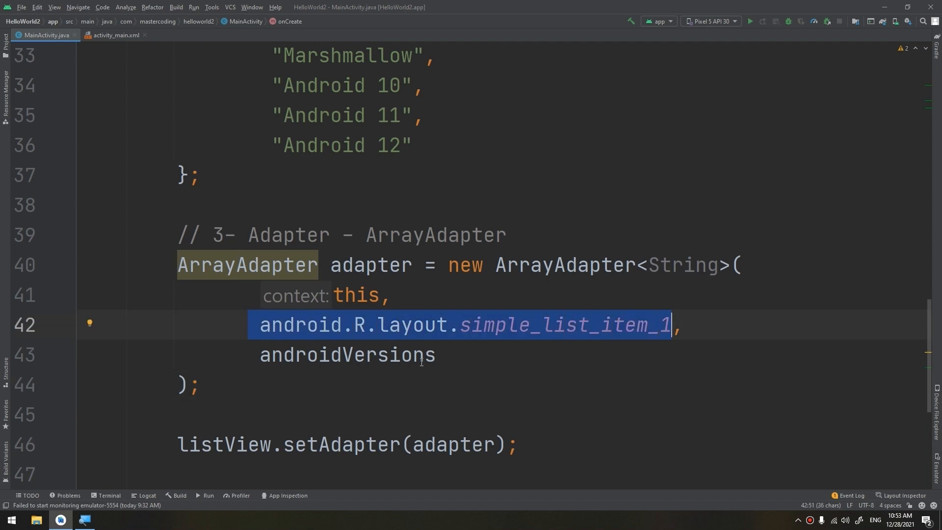
mouse_move(430, 330)
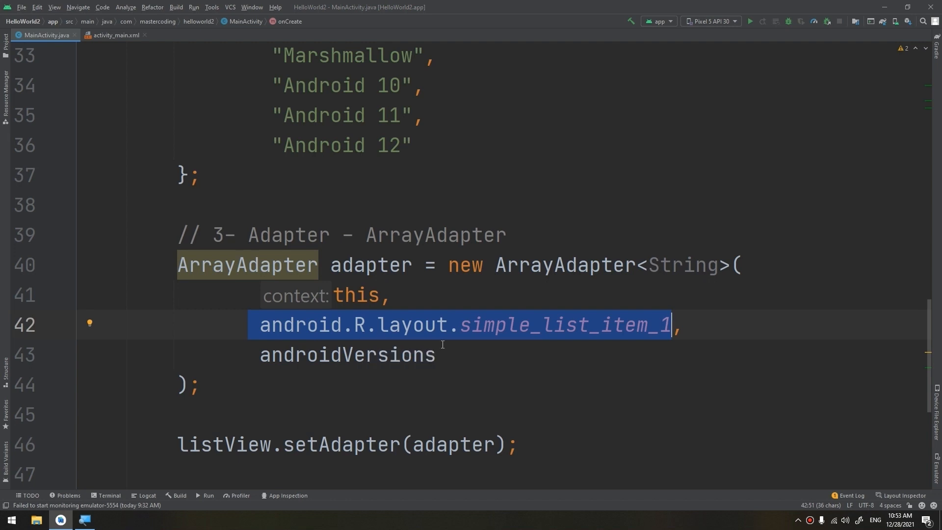
mouse_move(525, 346)
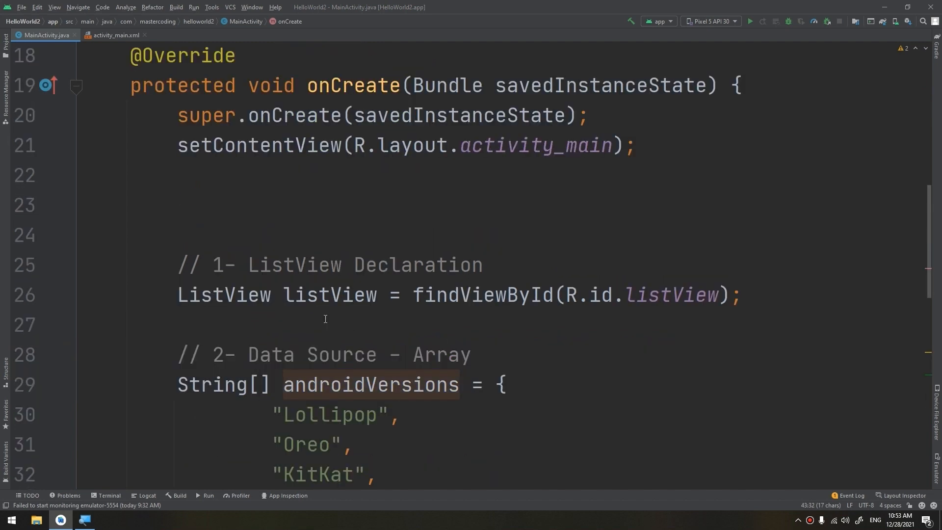
scroll("down", 3)
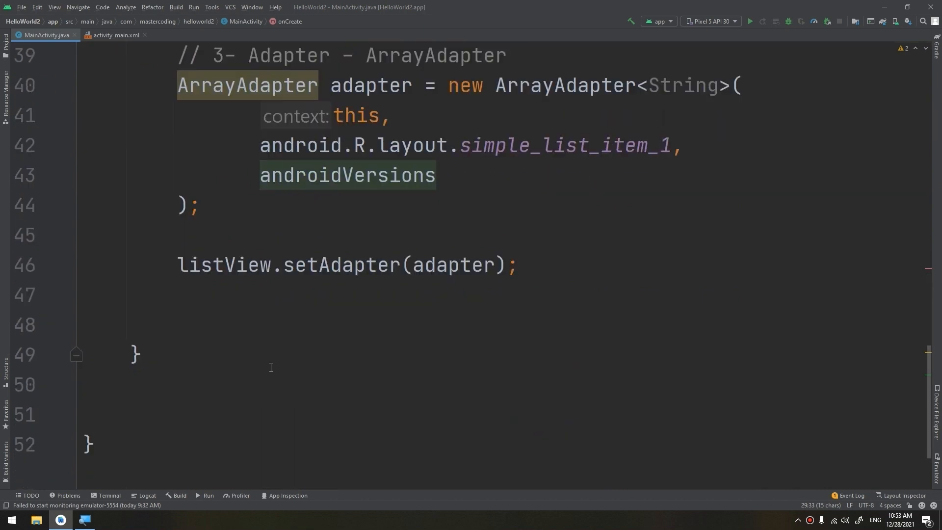
double_click(371, 85)
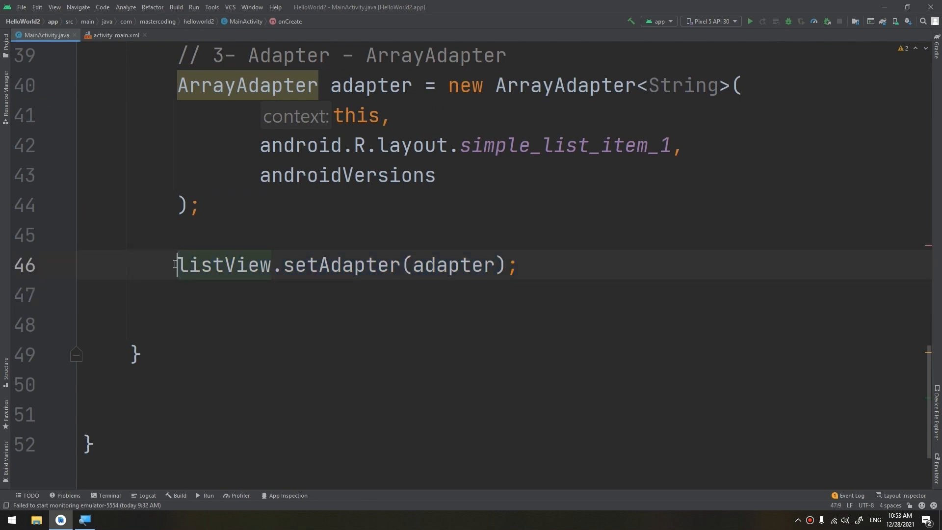
double_click(225, 265)
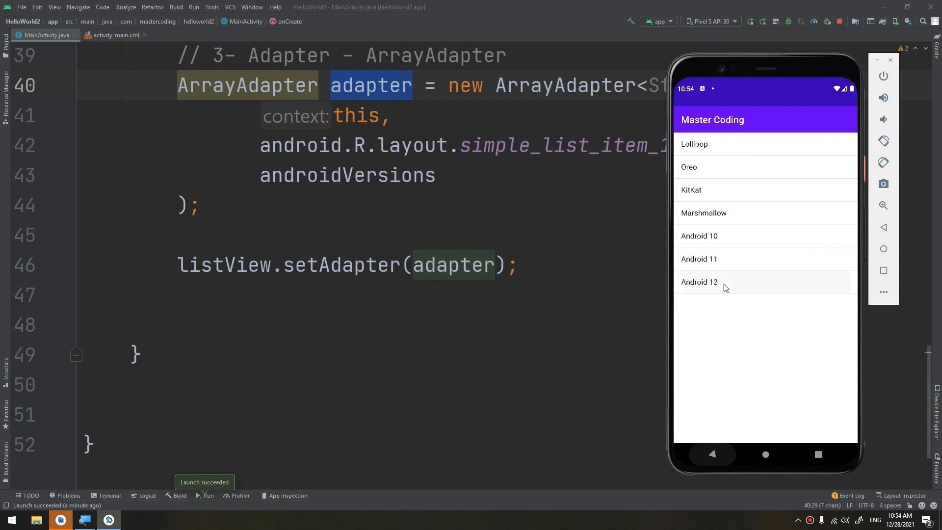
mouse_move(733, 263)
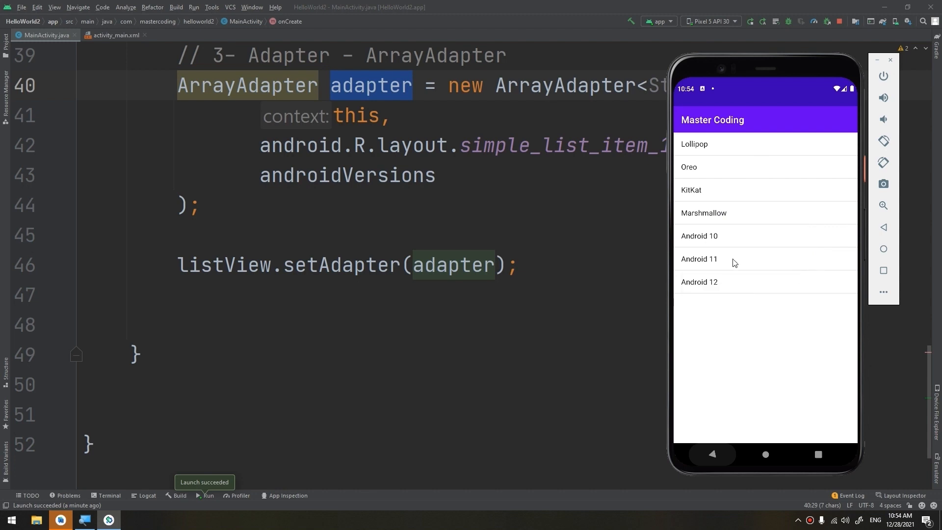
mouse_move(764, 164)
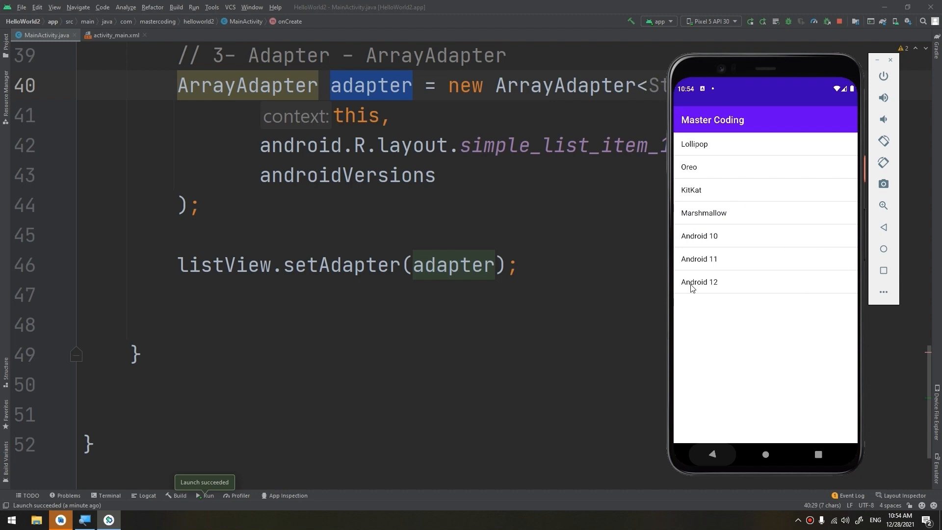
mouse_move(830, 157)
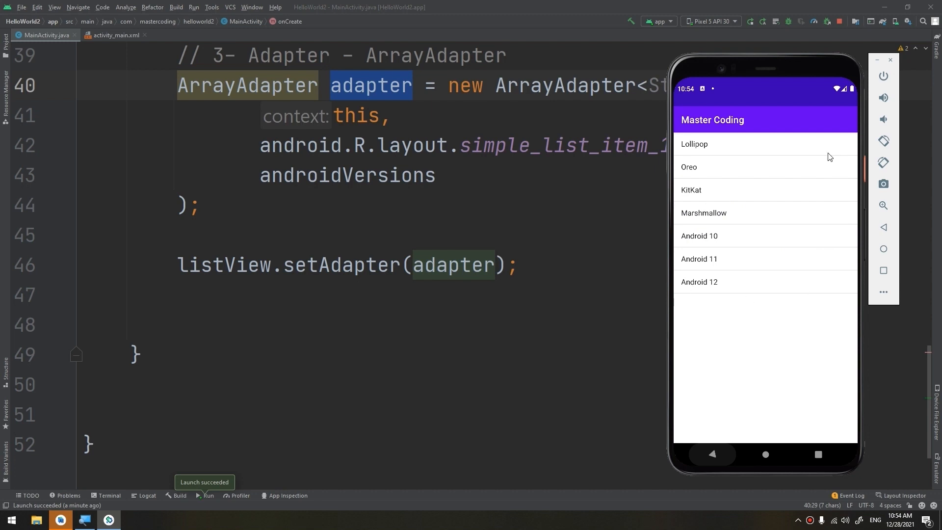